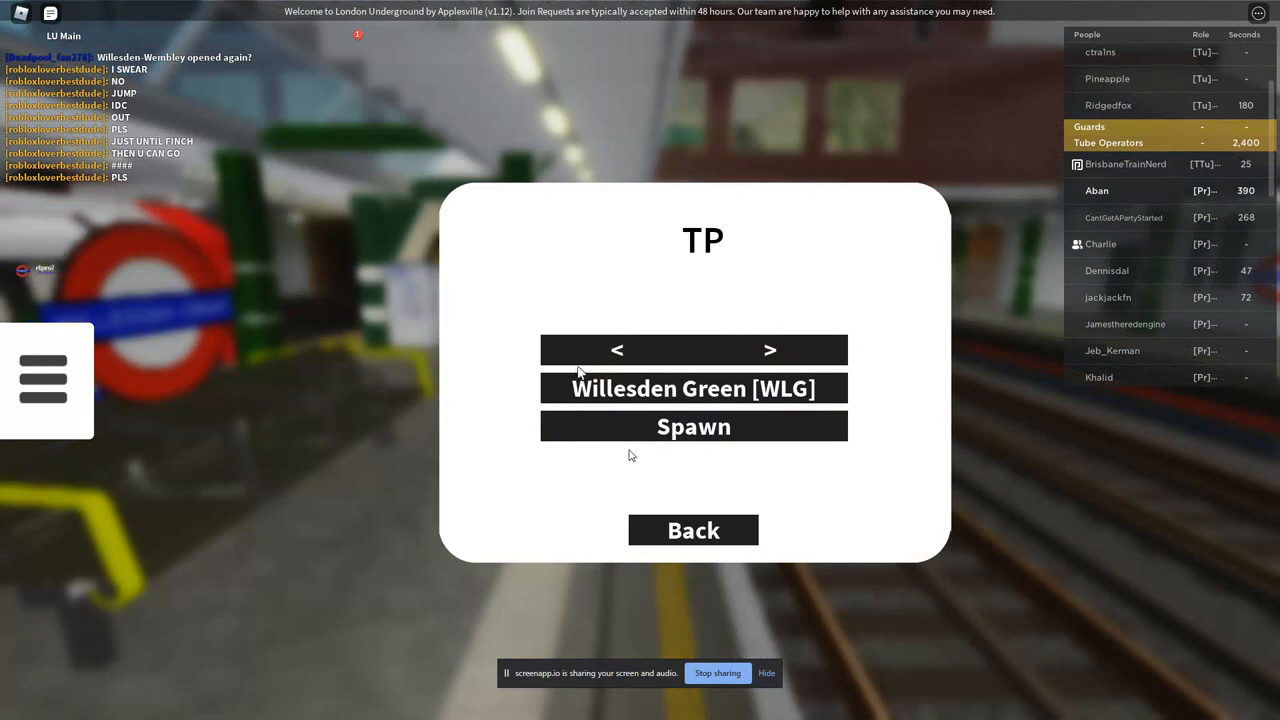
Go back to the main menu and check the team selection page twice
{"action": "left_click", "coordinate": [693, 530]}
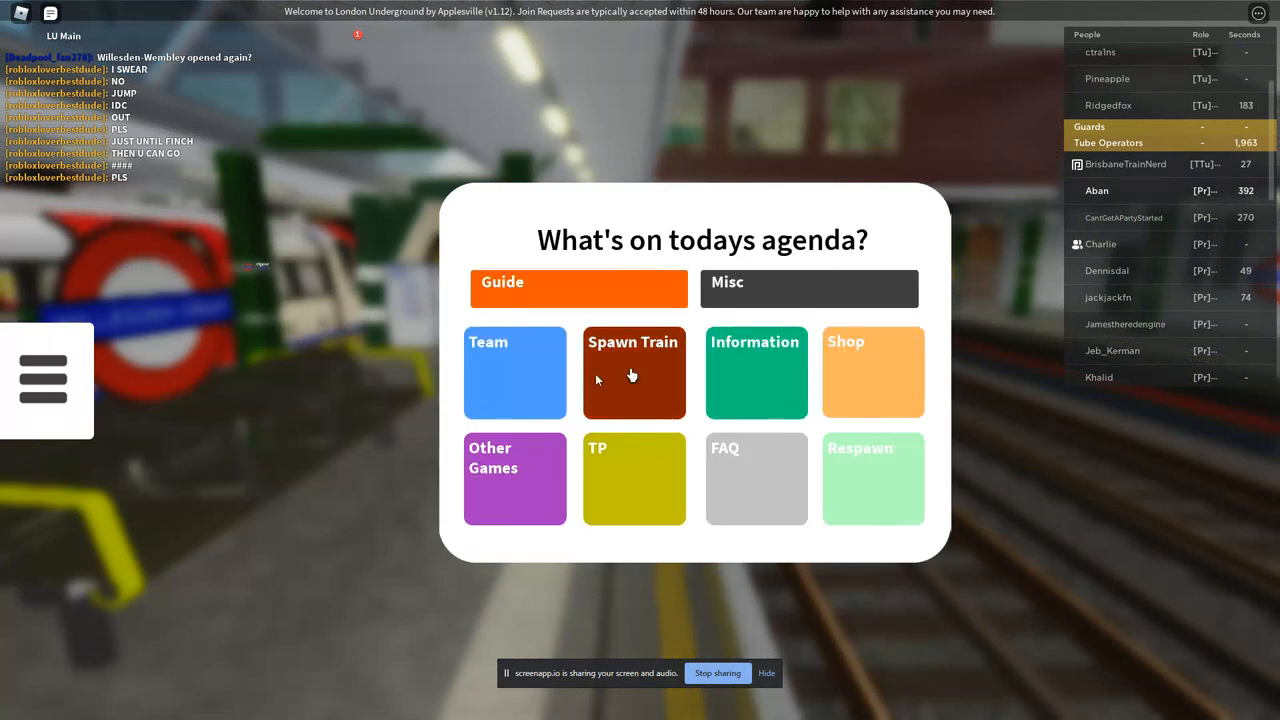
{"action": "left_click", "coordinate": [514, 373]}
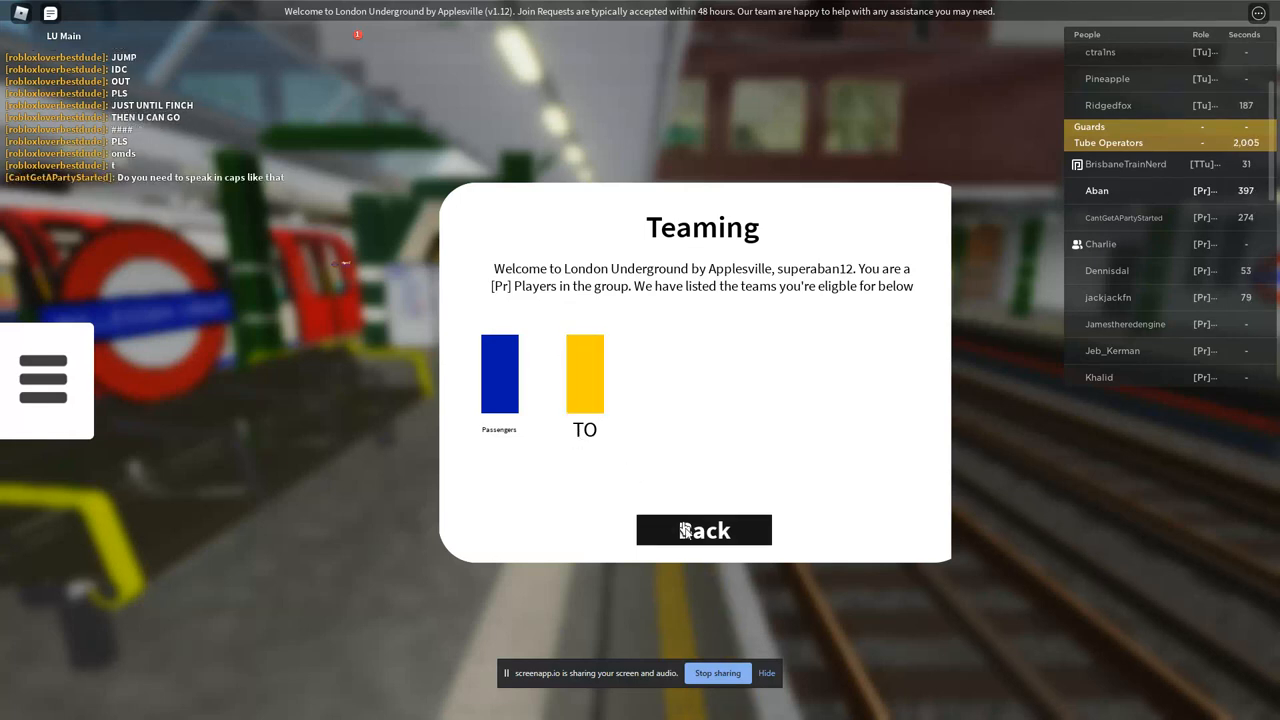
{"action": "left_click", "coordinate": [703, 530]}
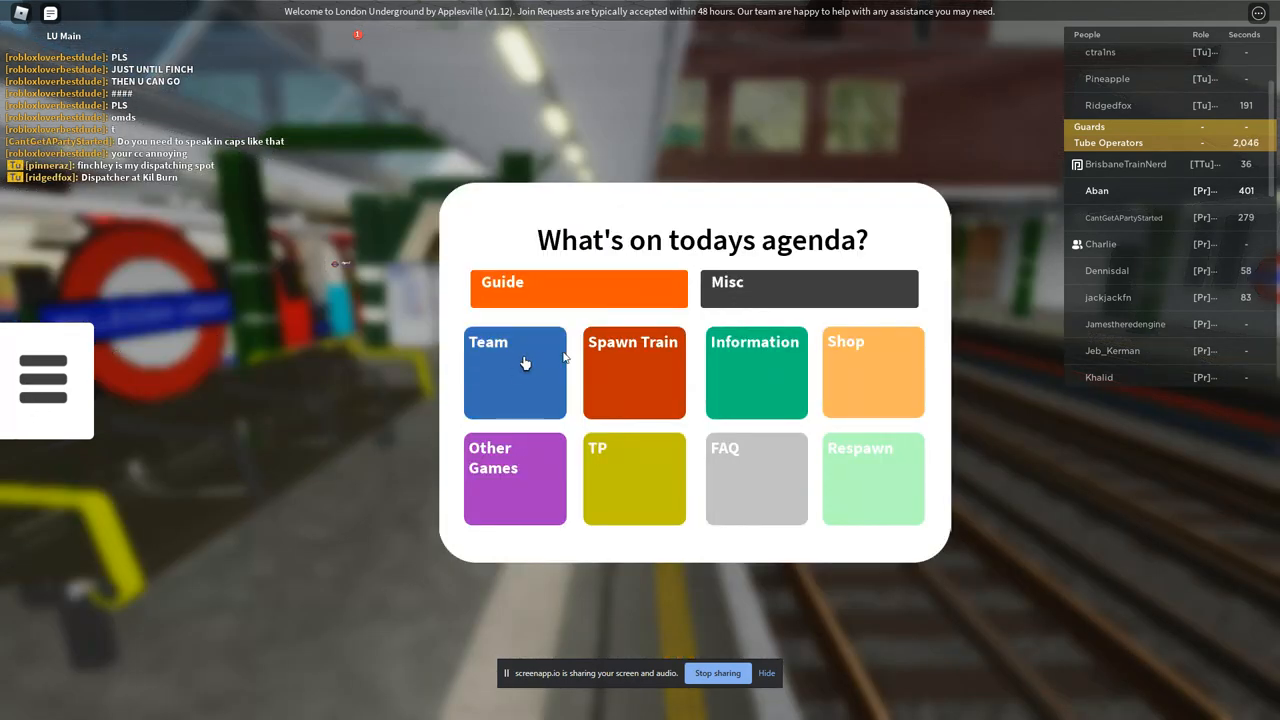
{"action": "left_click", "coordinate": [514, 373]}
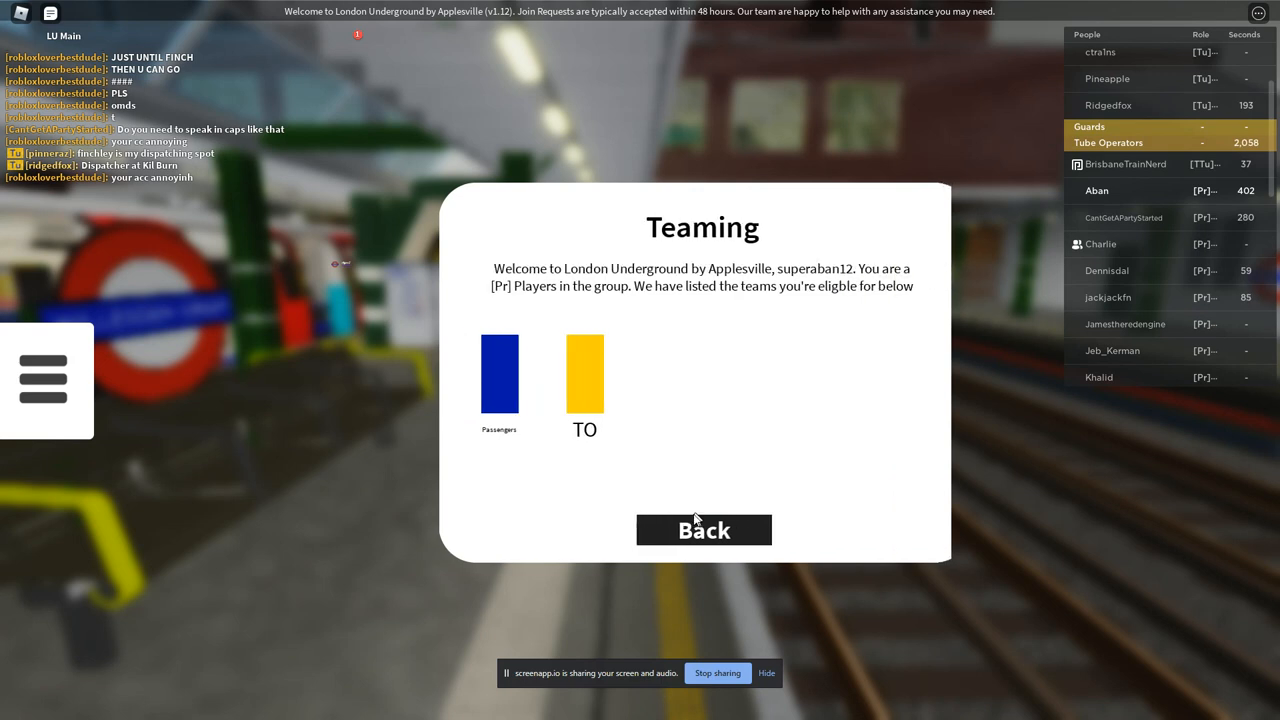
{"action": "left_click", "coordinate": [703, 530]}
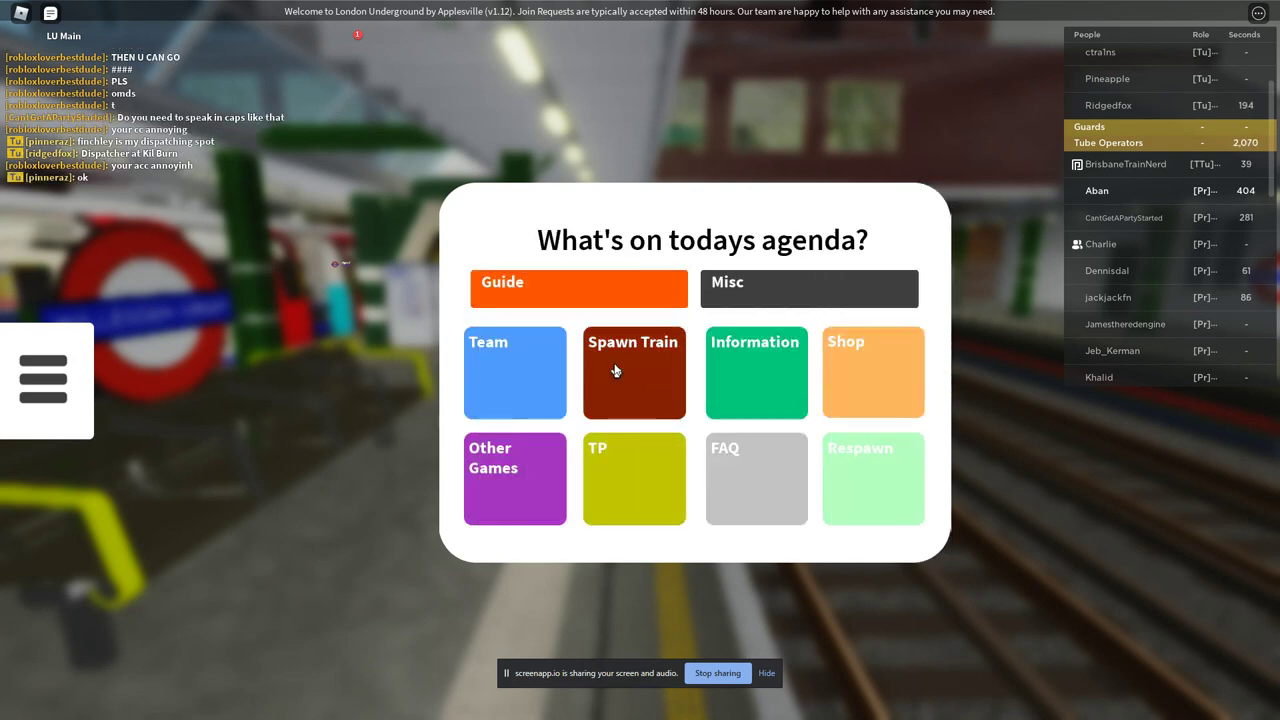
Try spawning the 1996 stock at Willesden Green sidings, then leave after the blocked error
{"action": "left_click", "coordinate": [633, 372]}
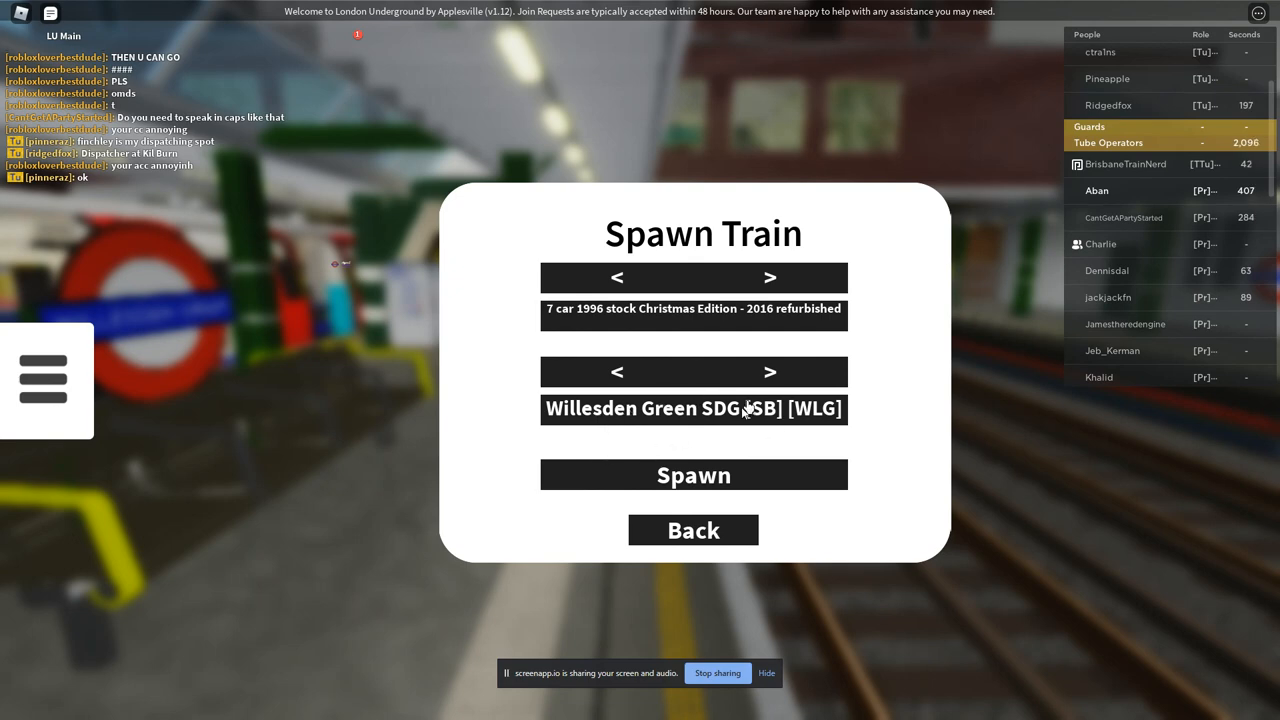
{"action": "left_click", "coordinate": [693, 474]}
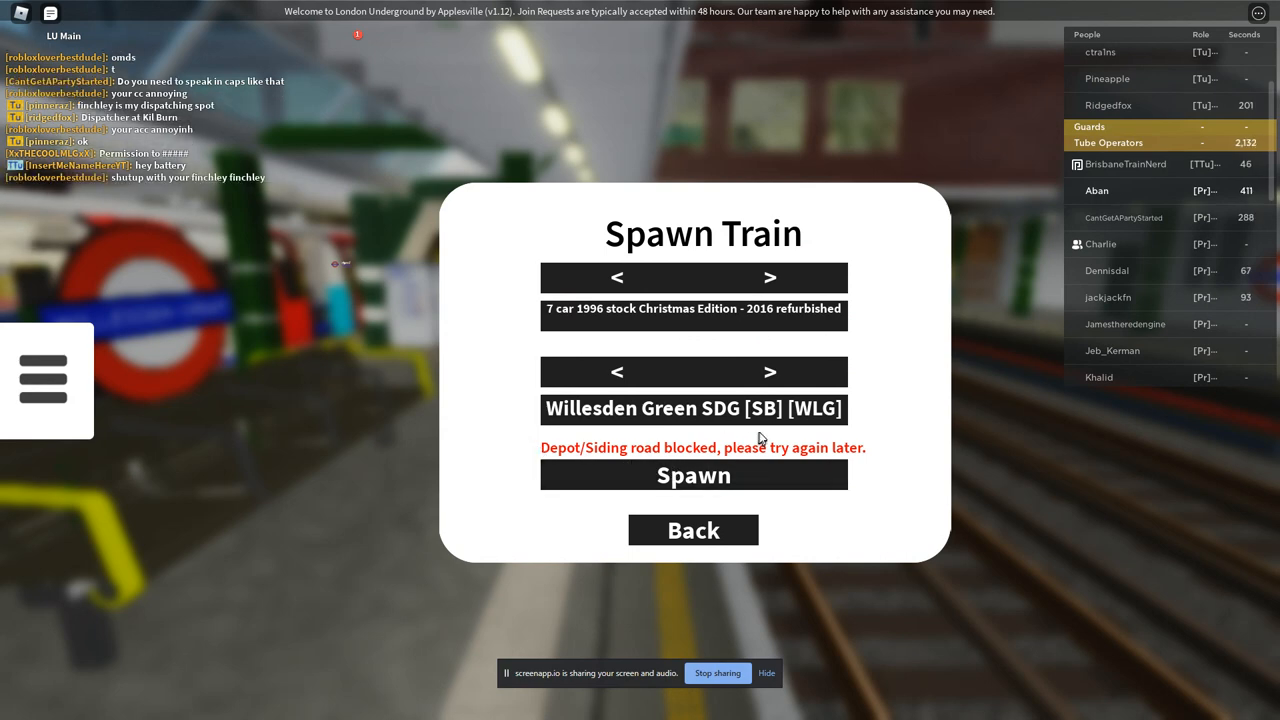
{"action": "left_click", "coordinate": [692, 530]}
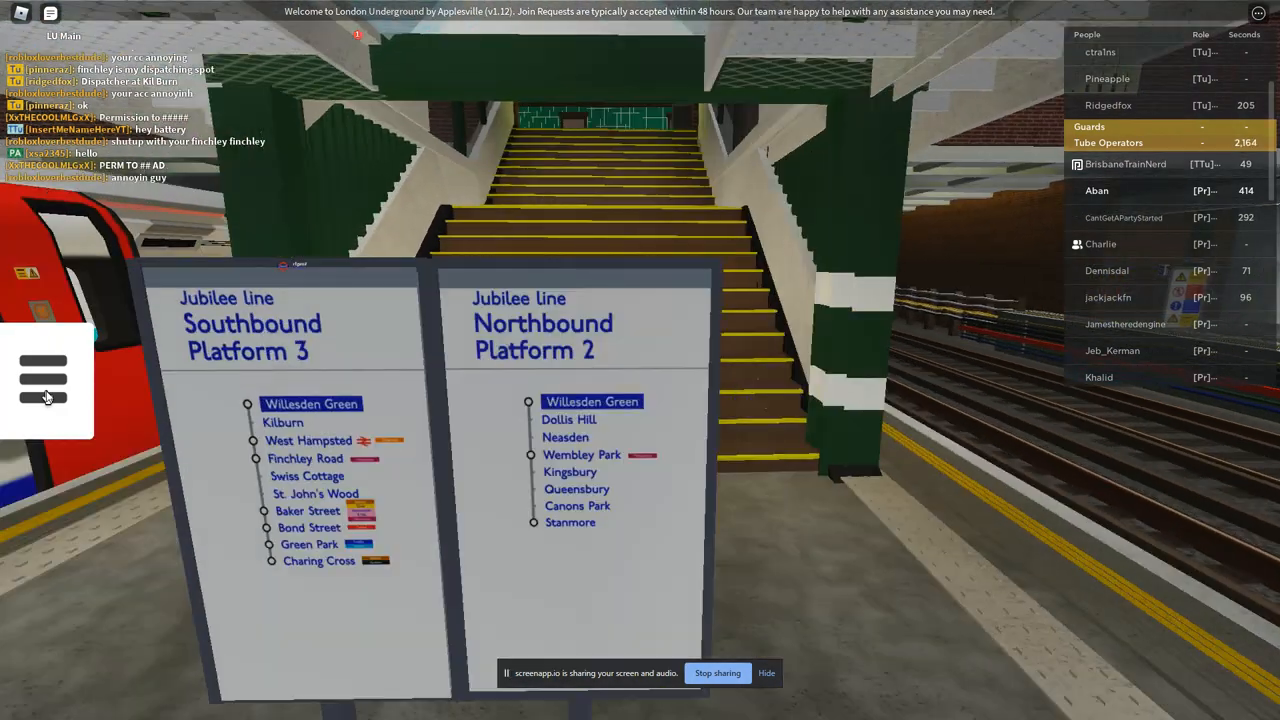
Open Spawn Train, set location to Stratford, and cycle the train type past Battery Locomotive
{"action": "left_click", "coordinate": [43, 378]}
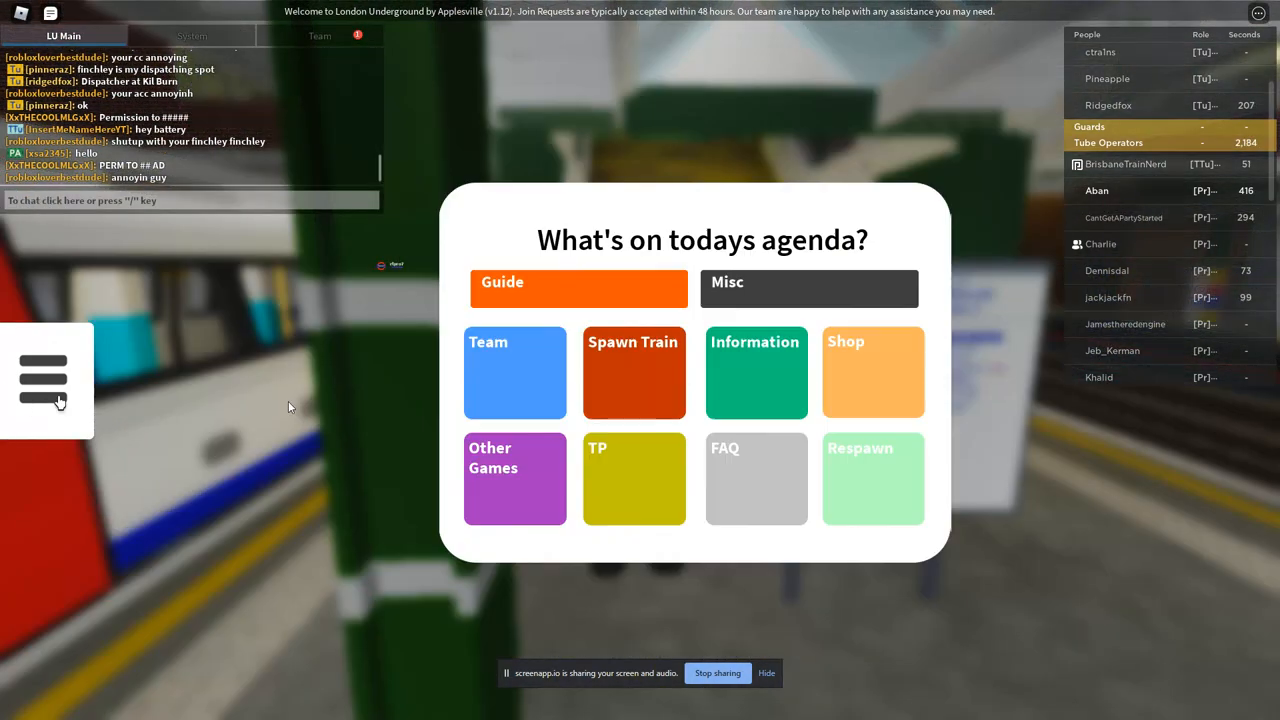
{"action": "left_click", "coordinate": [633, 372]}
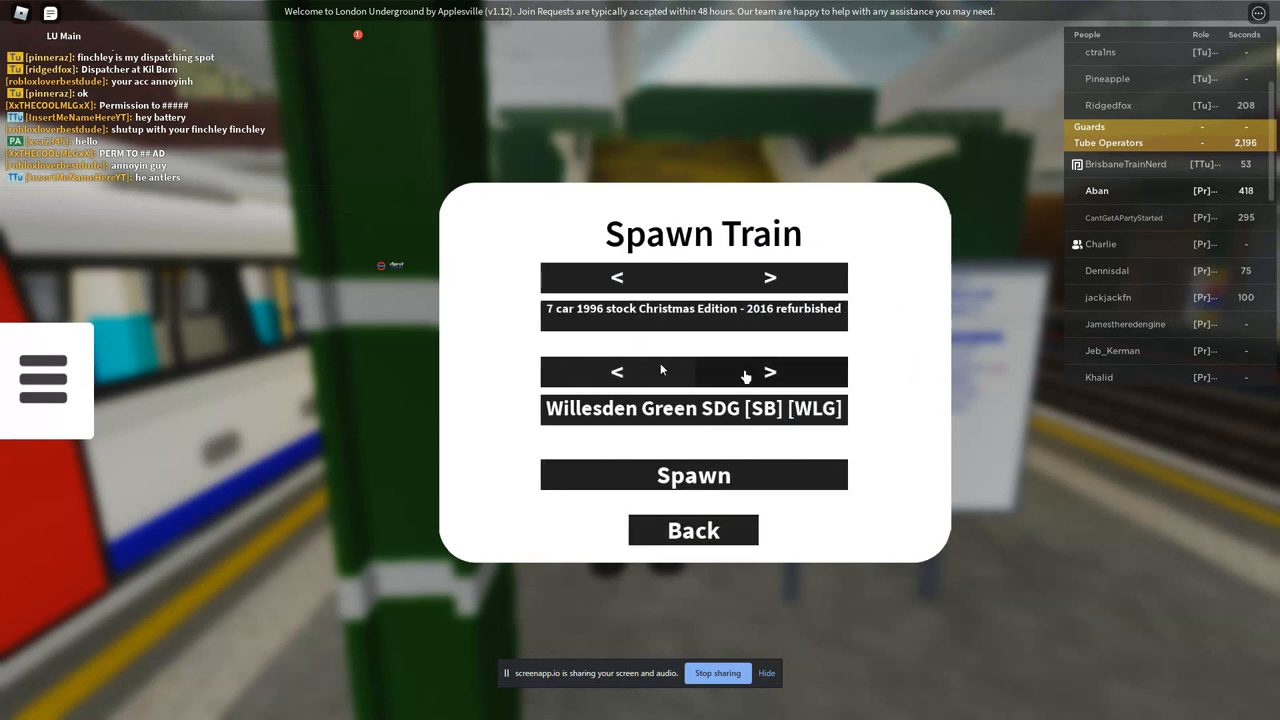
{"action": "left_click", "coordinate": [770, 372]}
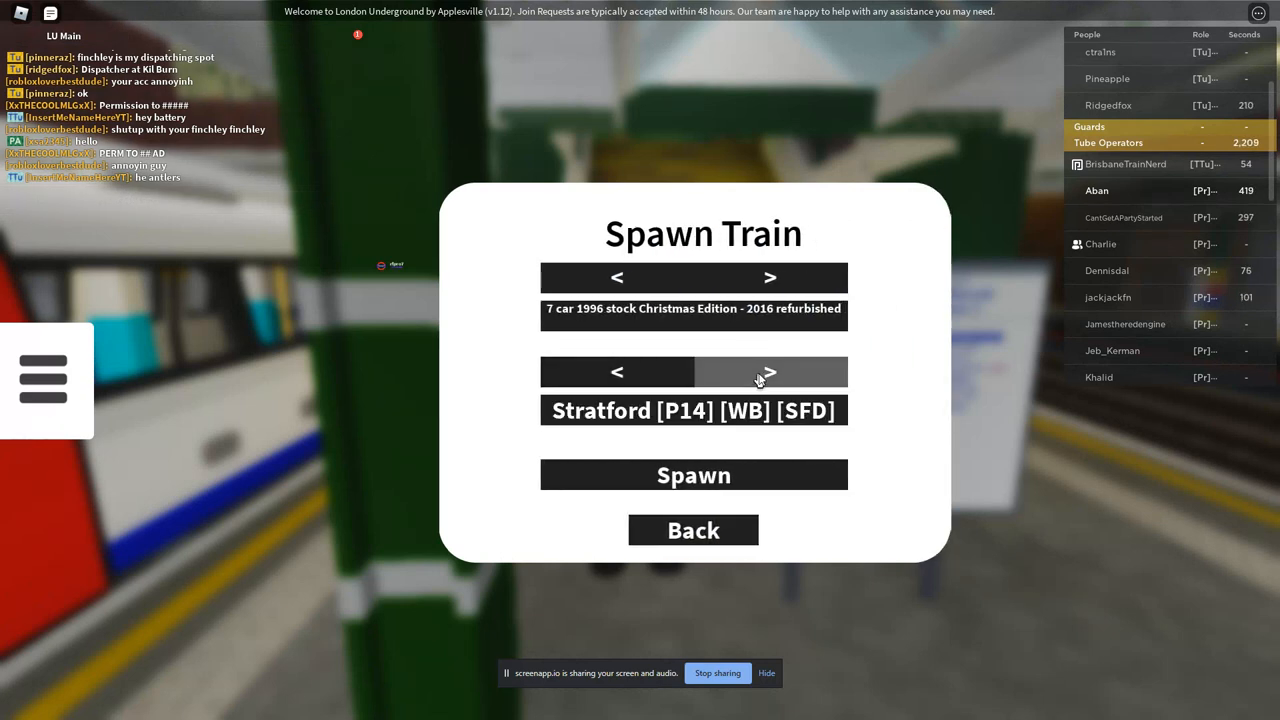
{"action": "left_click", "coordinate": [769, 277]}
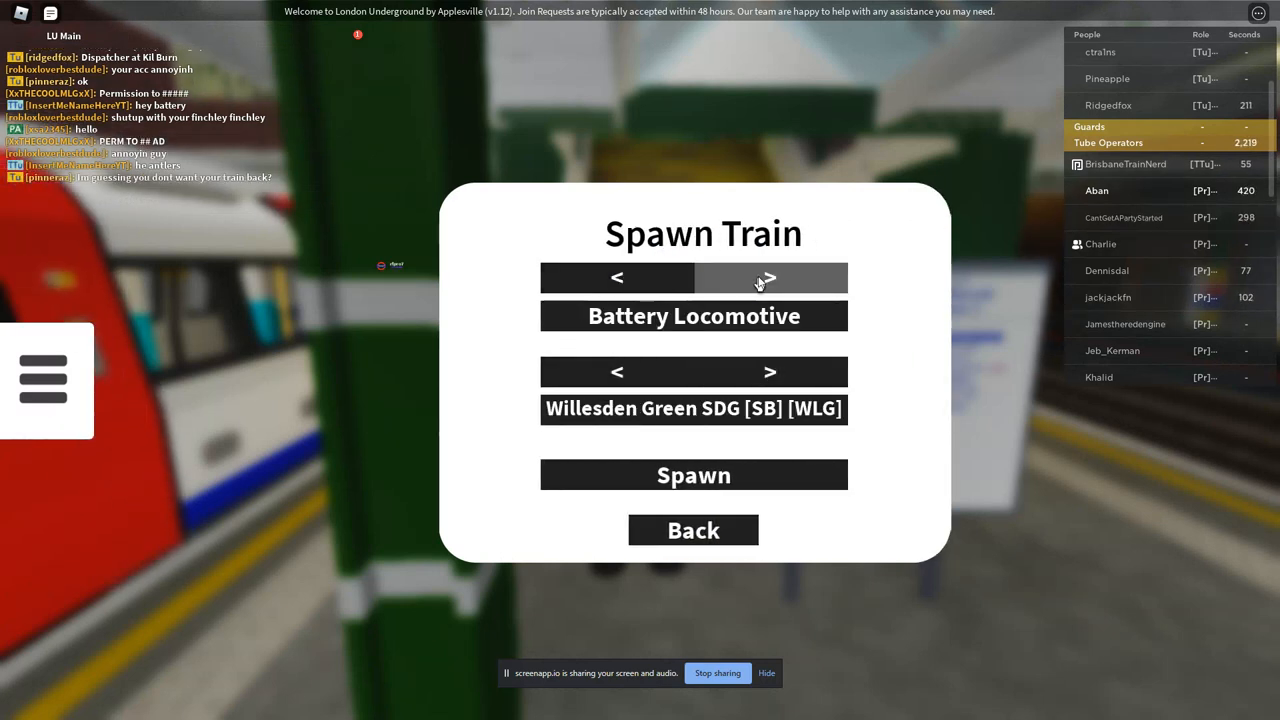
{"action": "left_click", "coordinate": [769, 277]}
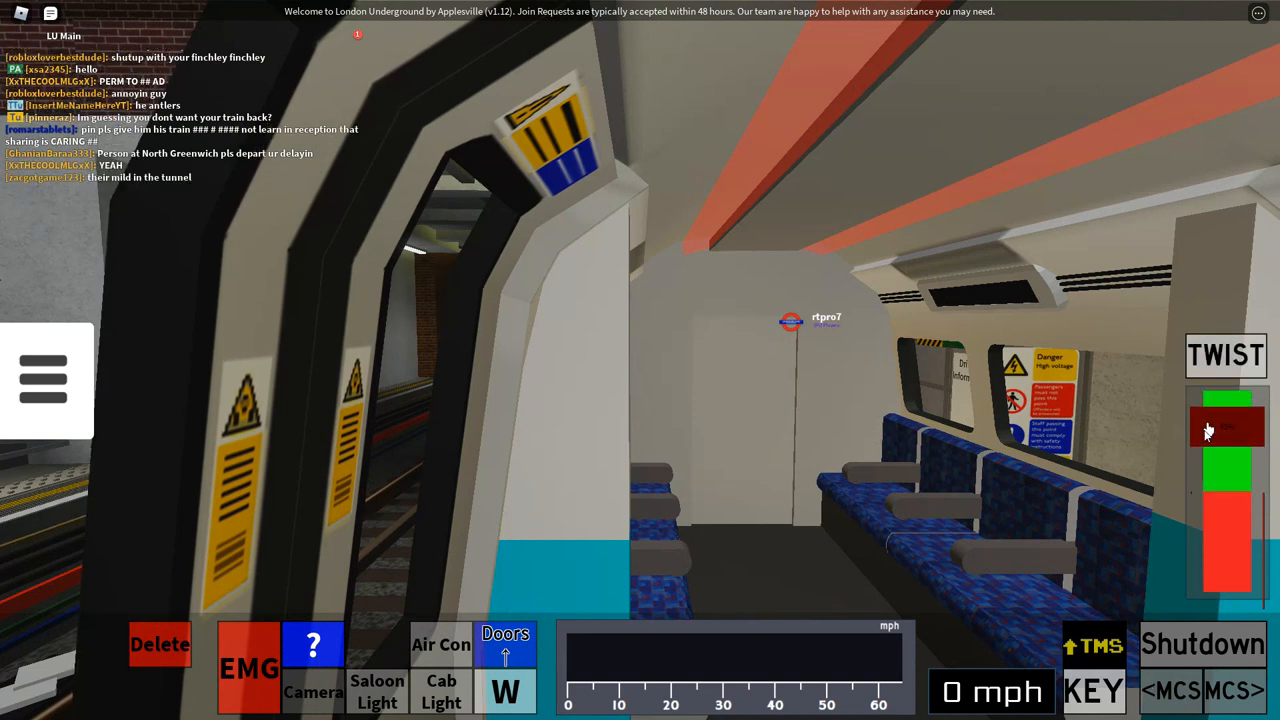
Set the TWIST controller to 100% power and select Full Speed Manual mode
{"action": "left_click", "coordinate": [1226, 400]}
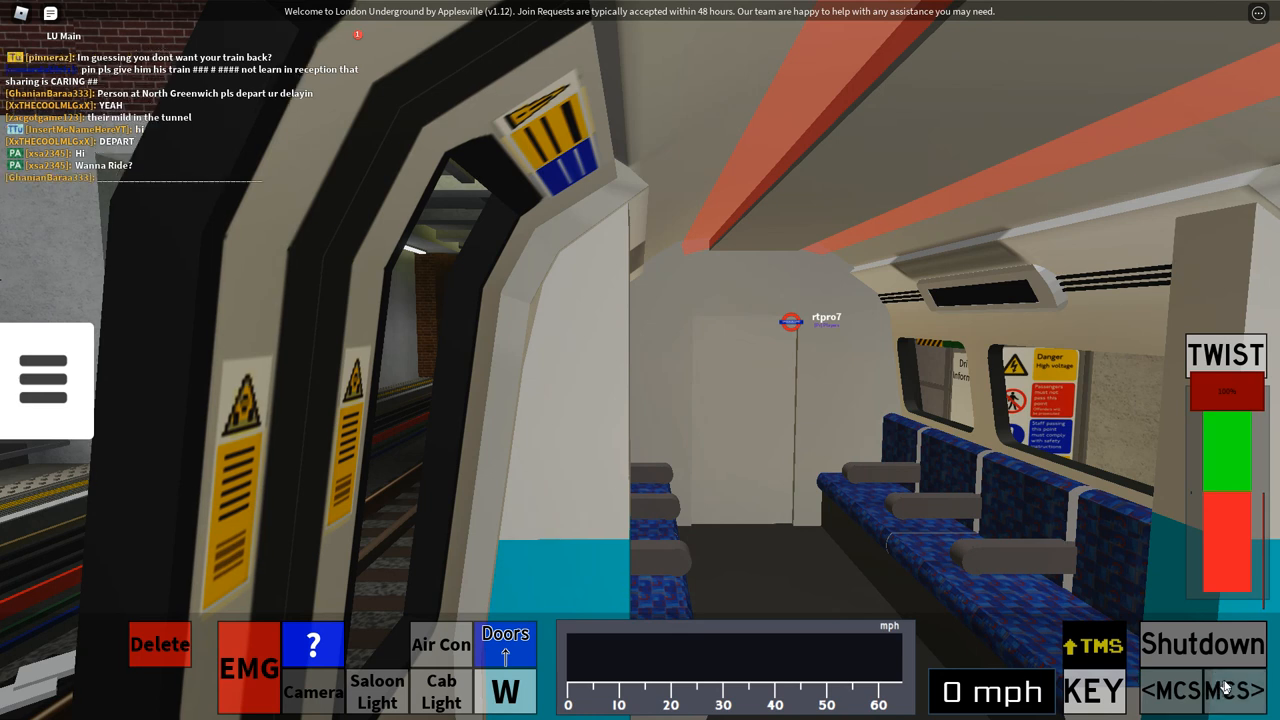
{"action": "left_click", "coordinate": [1202, 643]}
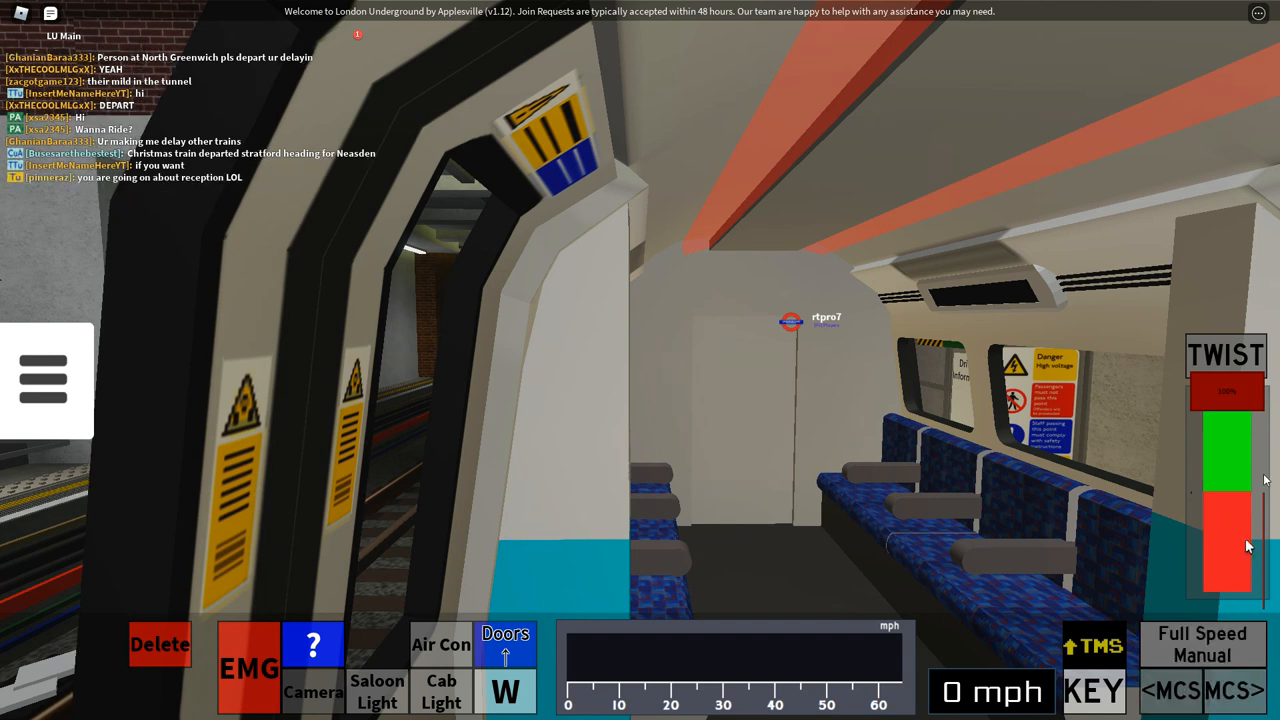
{"action": "mouse_move", "coordinate": [1240, 358]}
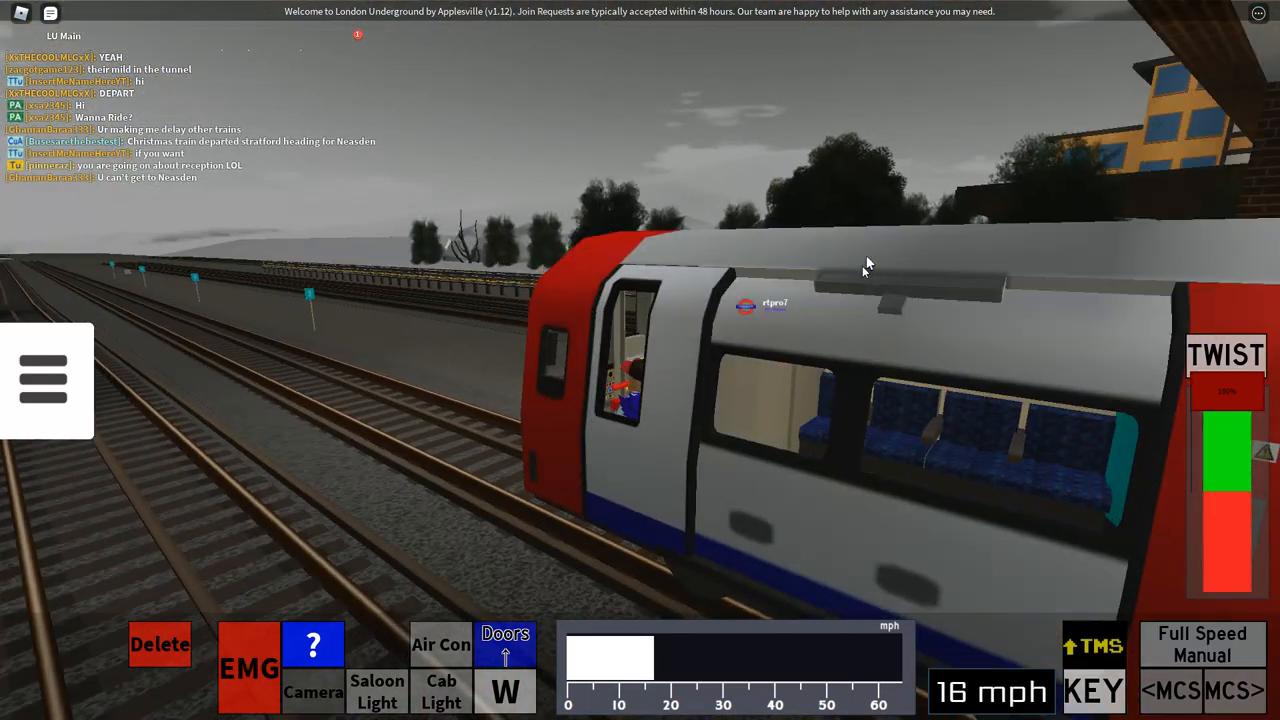
{"action": "mouse_move", "coordinate": [1230, 375]}
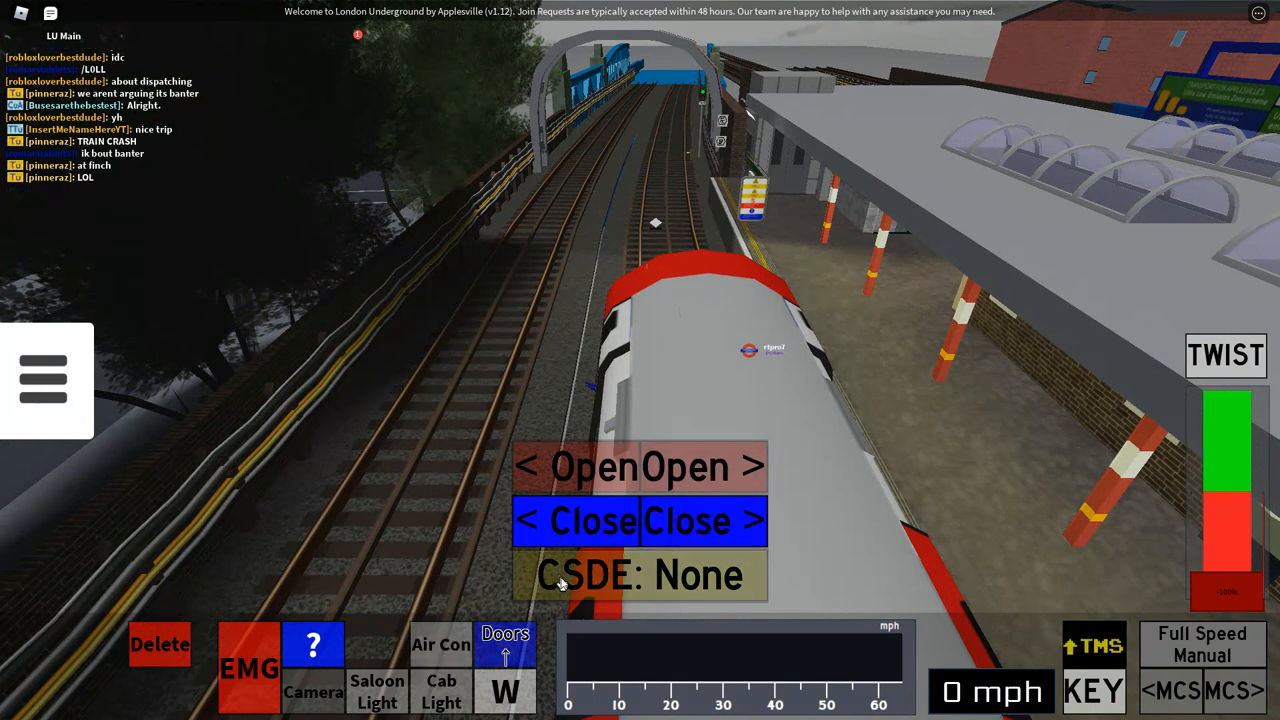
{"action": "mouse_move", "coordinate": [520, 600]}
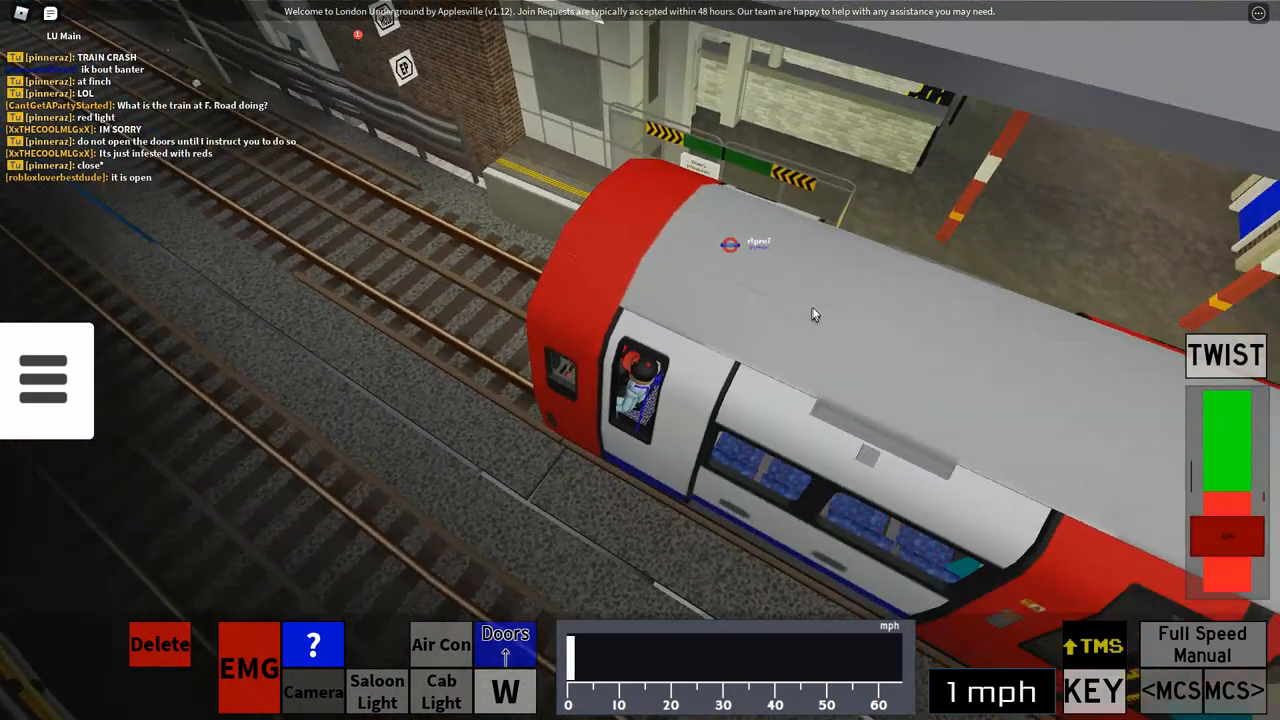
Apply full brake to bring the train to 0 mph
{"action": "left_click", "coordinate": [504, 645]}
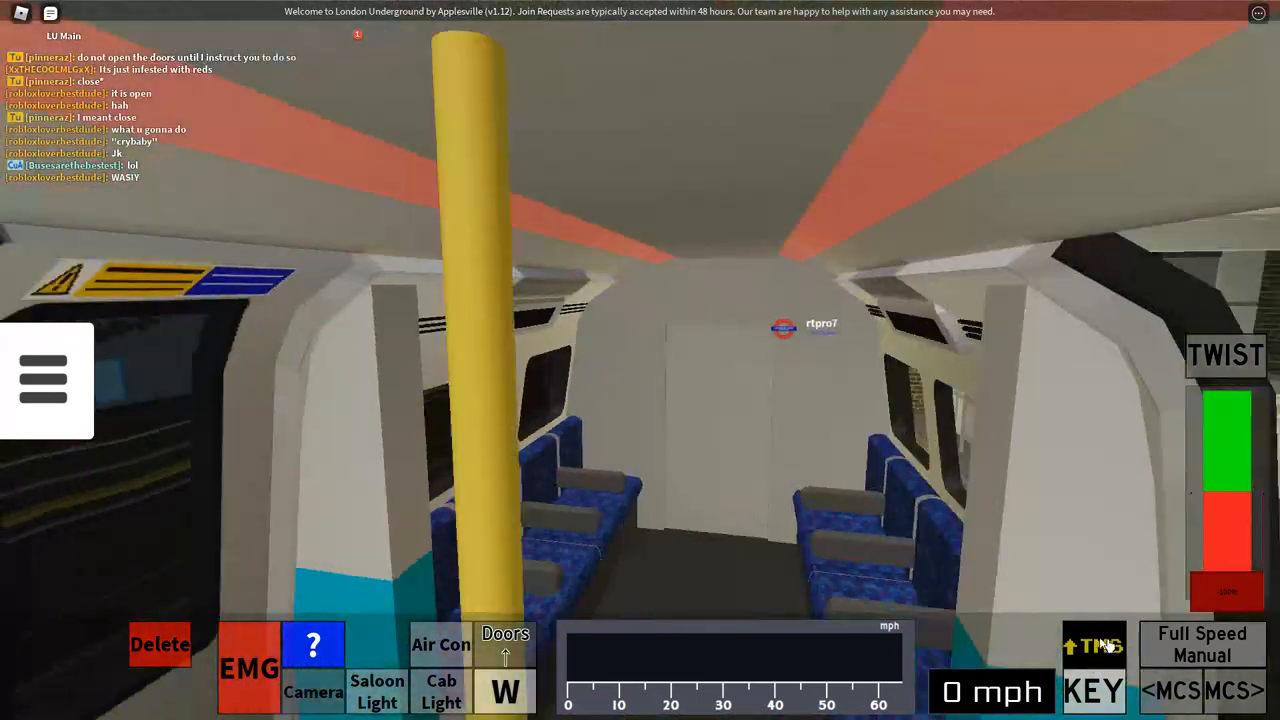
Open the TMS Sign on settings and begin editing the destination code while departing
{"action": "left_click", "coordinate": [1094, 645]}
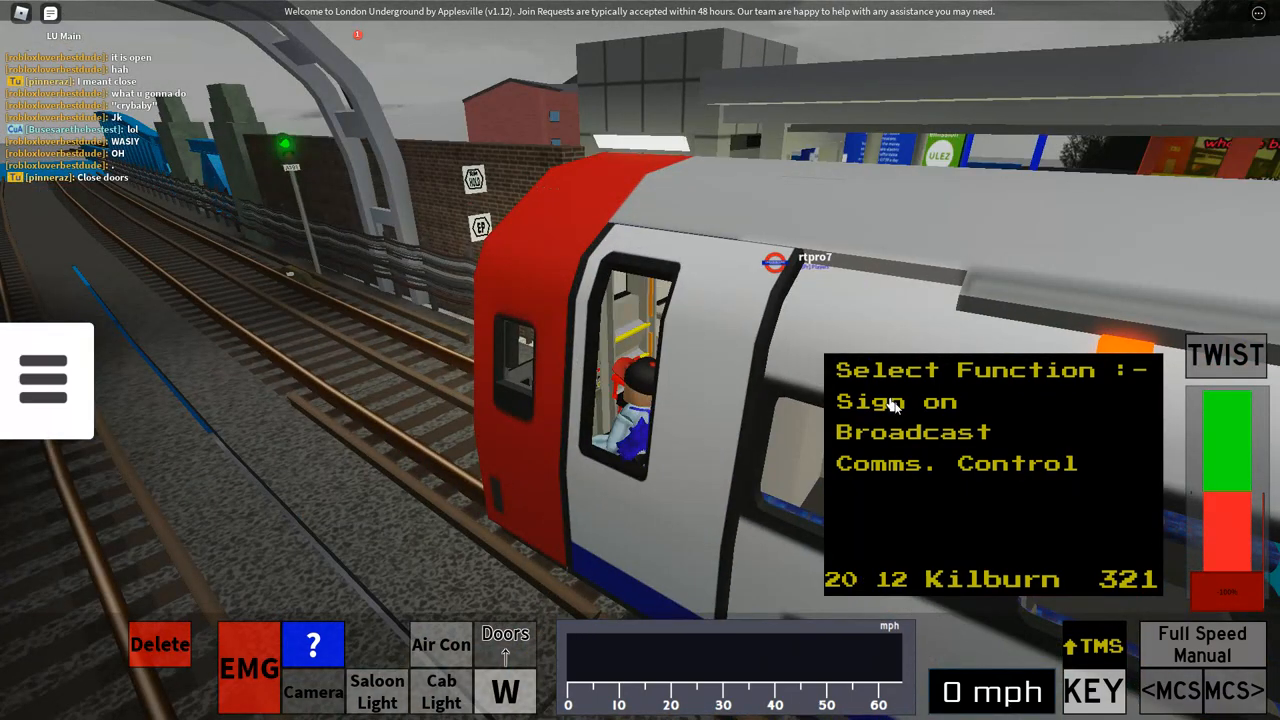
{"action": "left_click", "coordinate": [880, 401]}
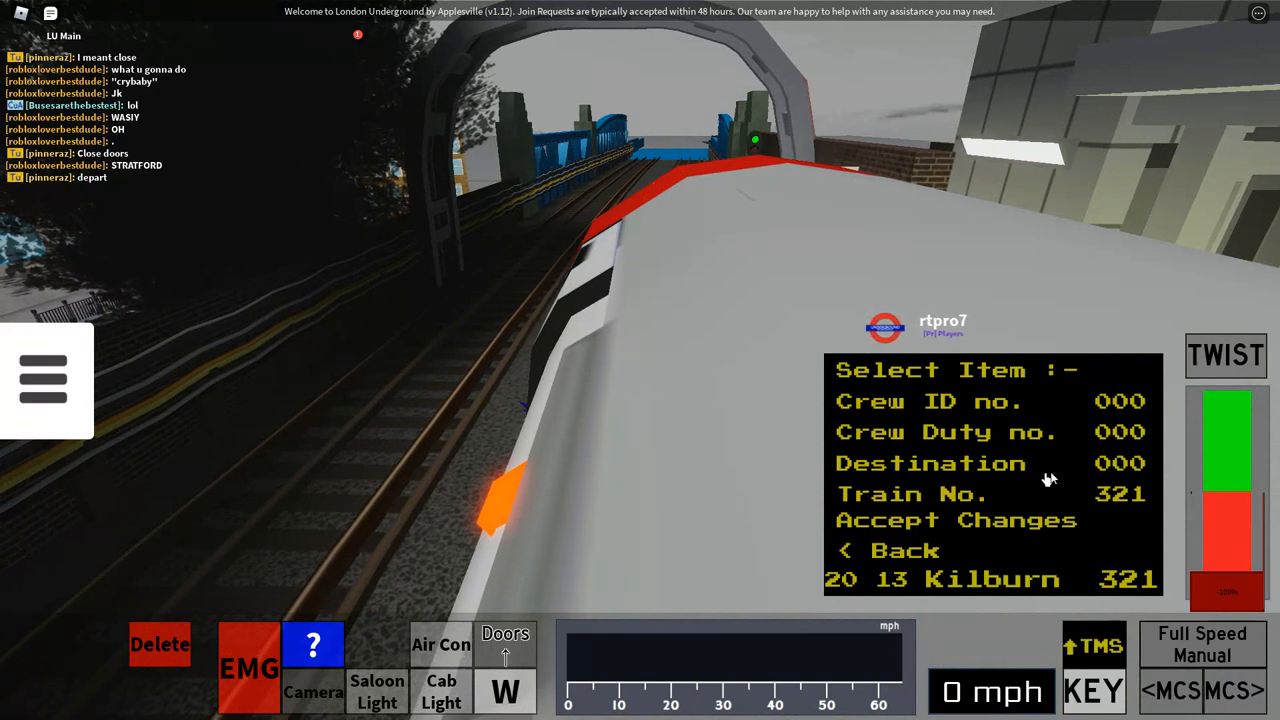
{"action": "left_click", "coordinate": [1120, 462]}
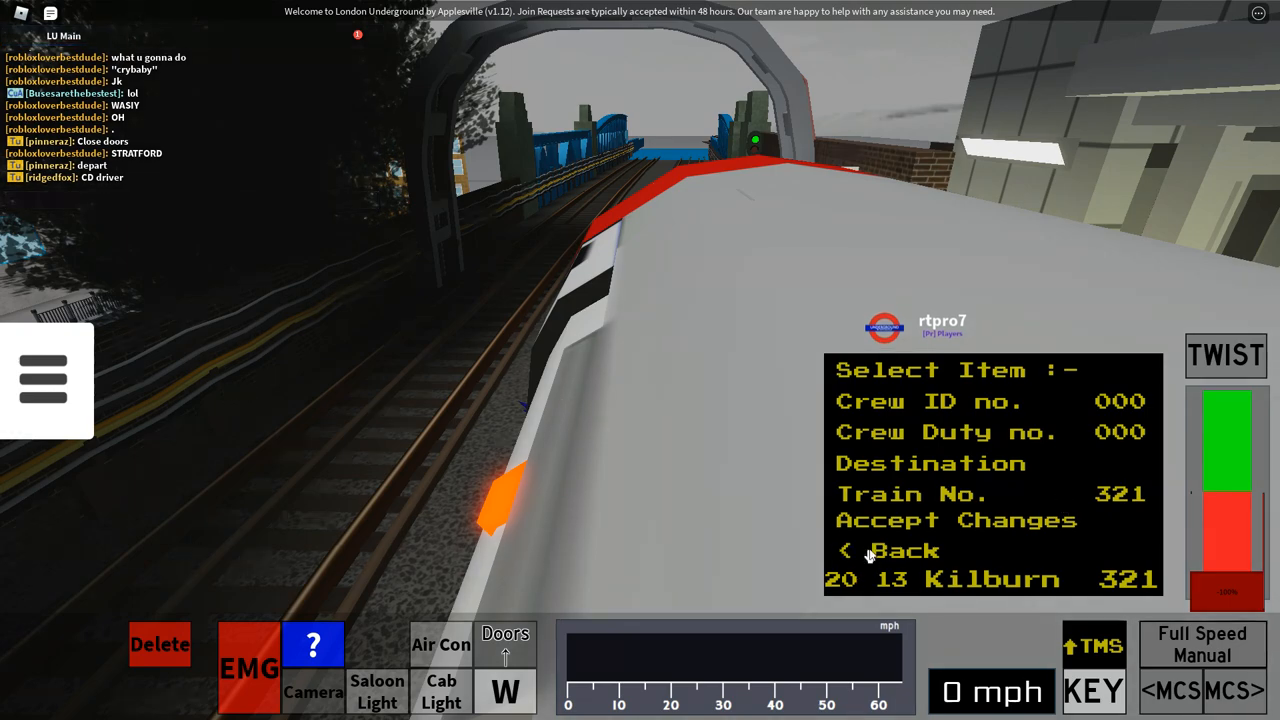
{"action": "left_click", "coordinate": [885, 550]}
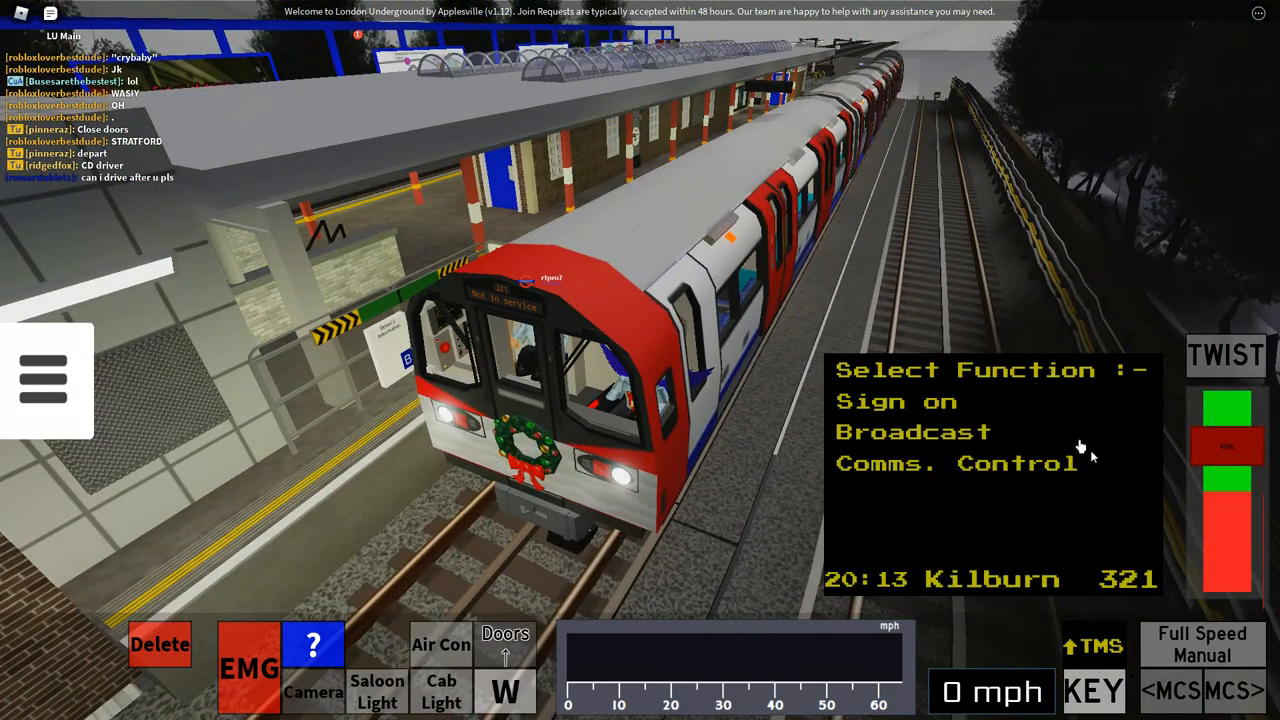
{"action": "left_click", "coordinate": [505, 645]}
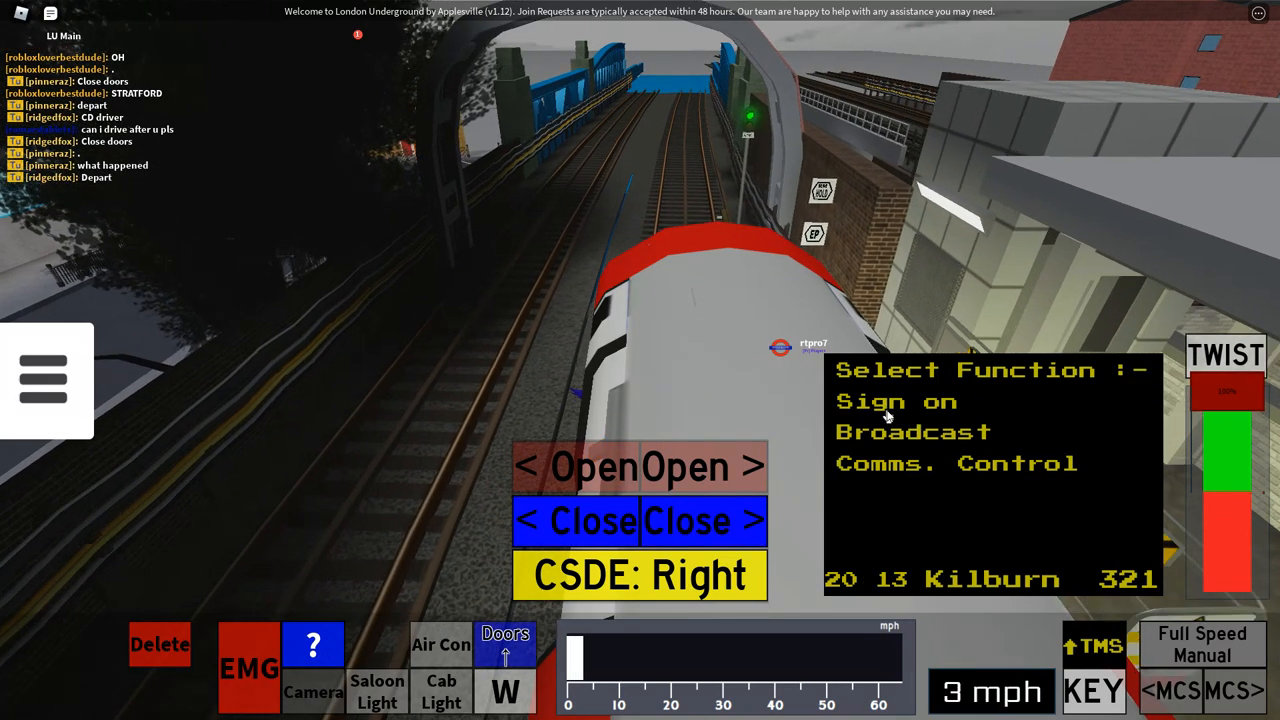
{"action": "left_click", "coordinate": [869, 401]}
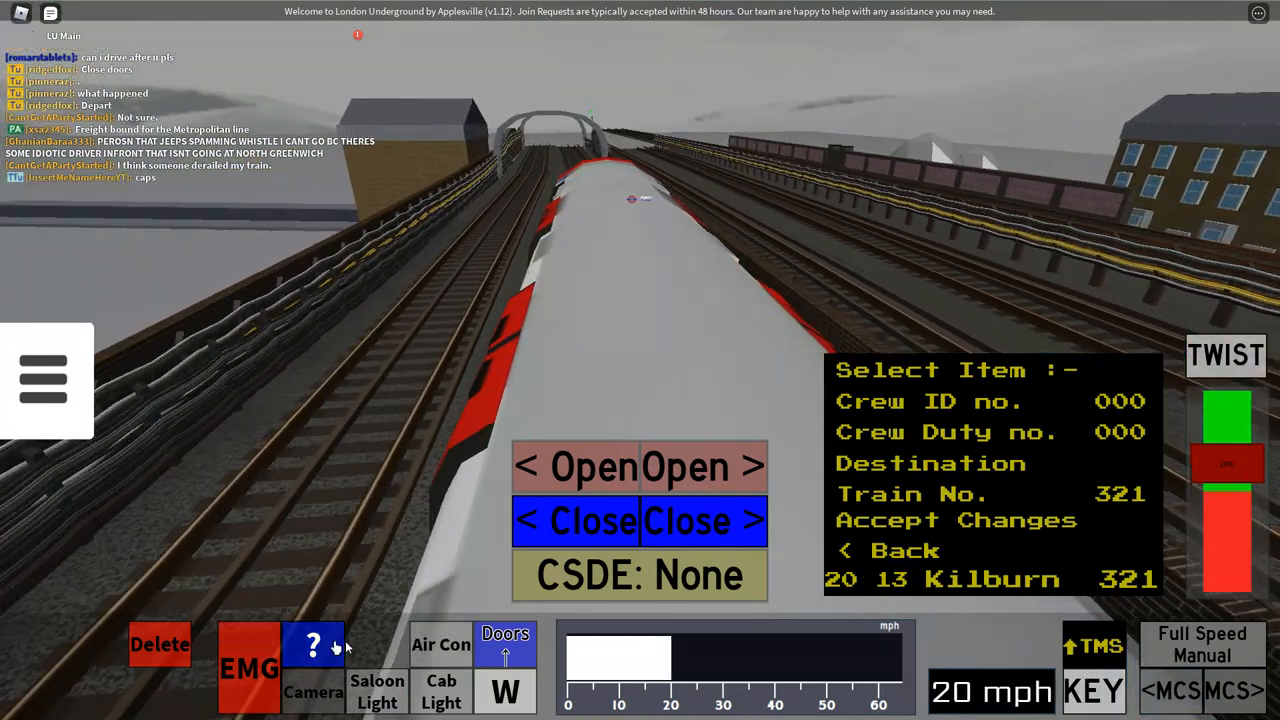
Show the destination codes help list, then return the TMS to its main function menu
{"action": "left_click", "coordinate": [313, 643]}
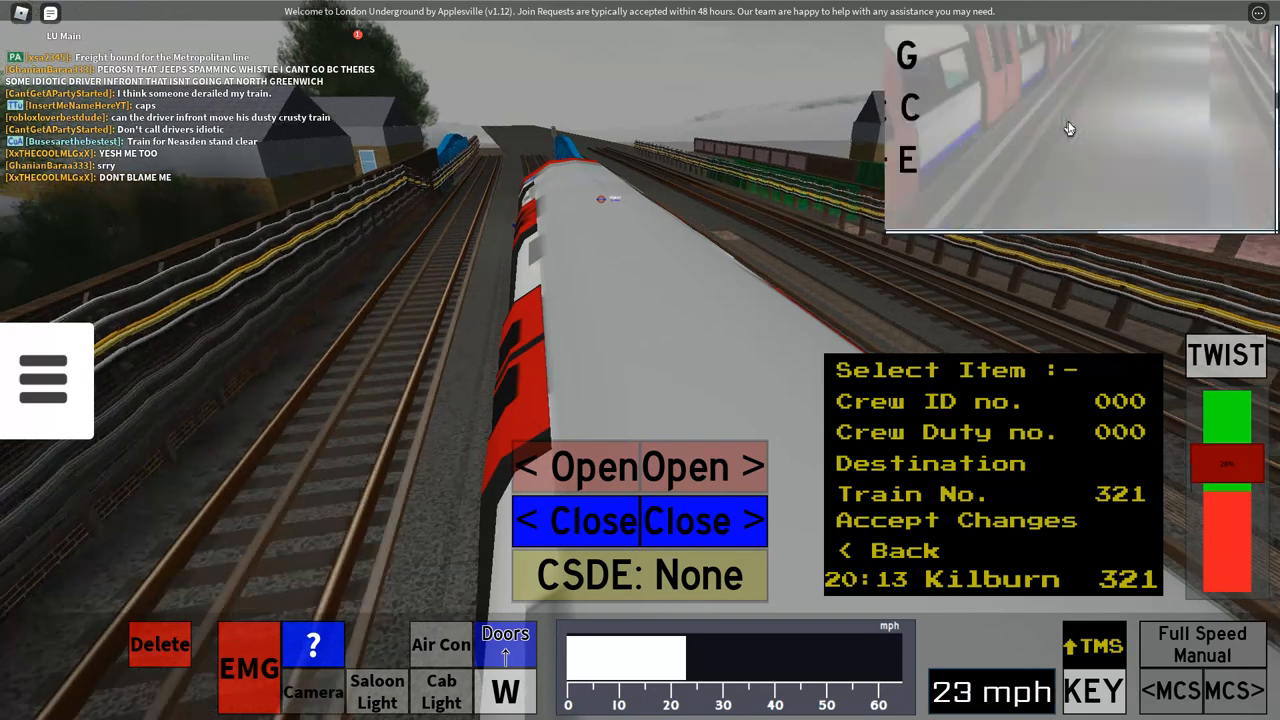
{"action": "left_click", "coordinate": [928, 462]}
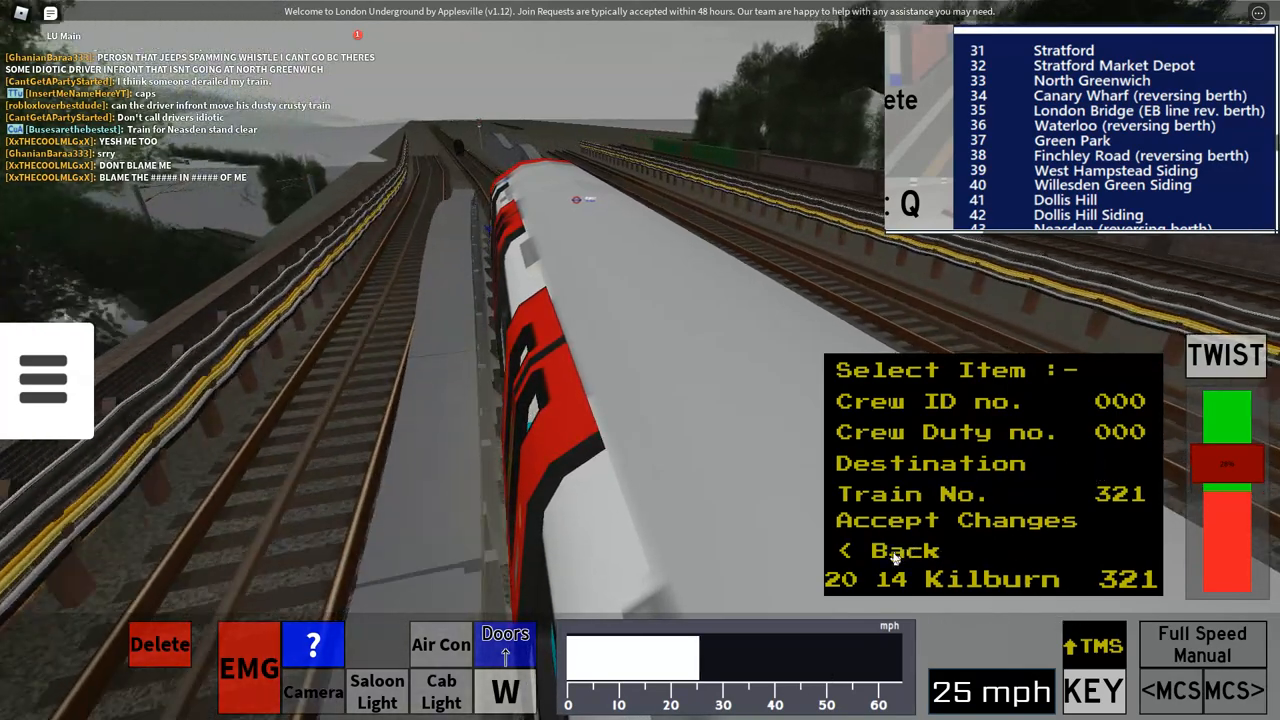
{"action": "left_click", "coordinate": [889, 550]}
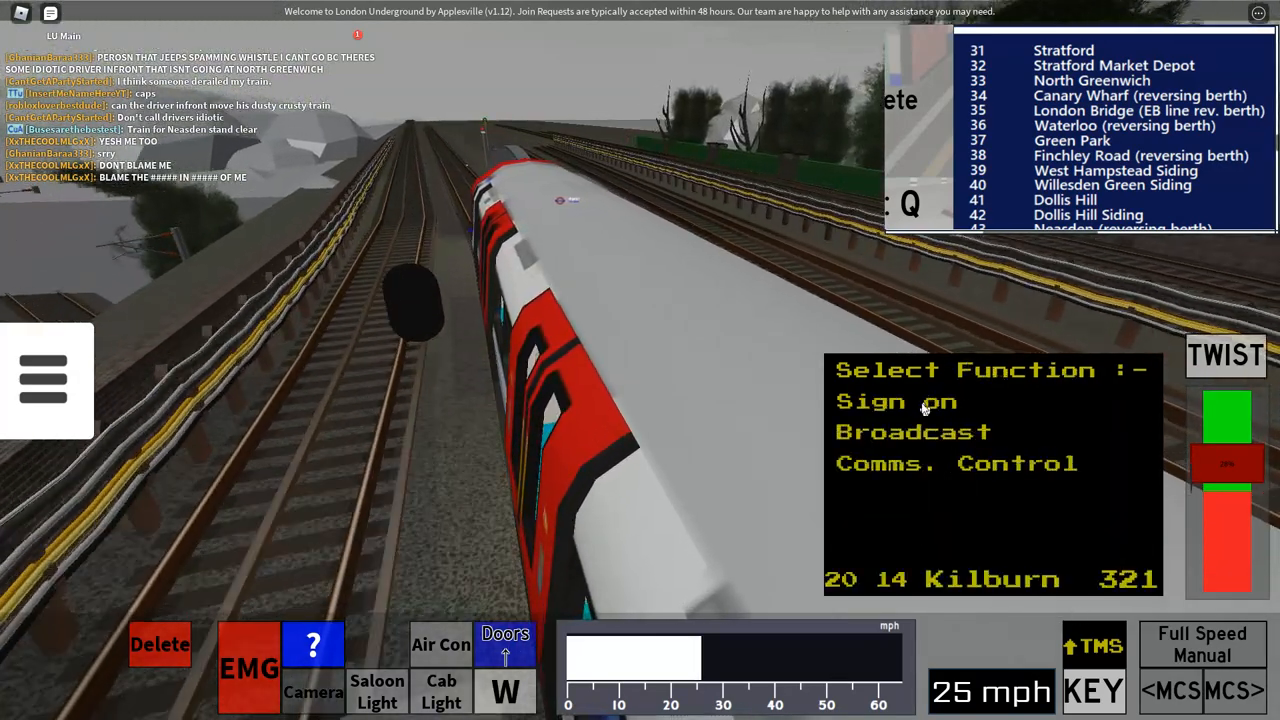
Shut the train down after it trips at the red signal
{"action": "left_click", "coordinate": [896, 401]}
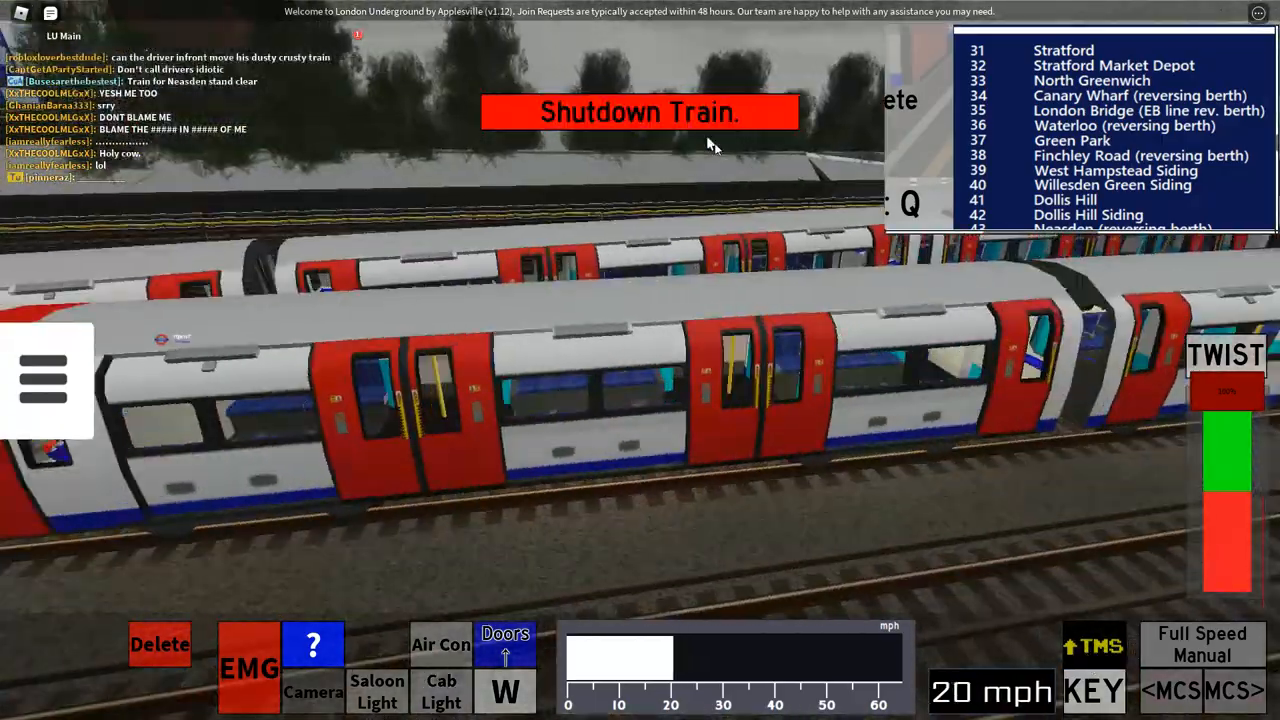
{"action": "left_click", "coordinate": [313, 692]}
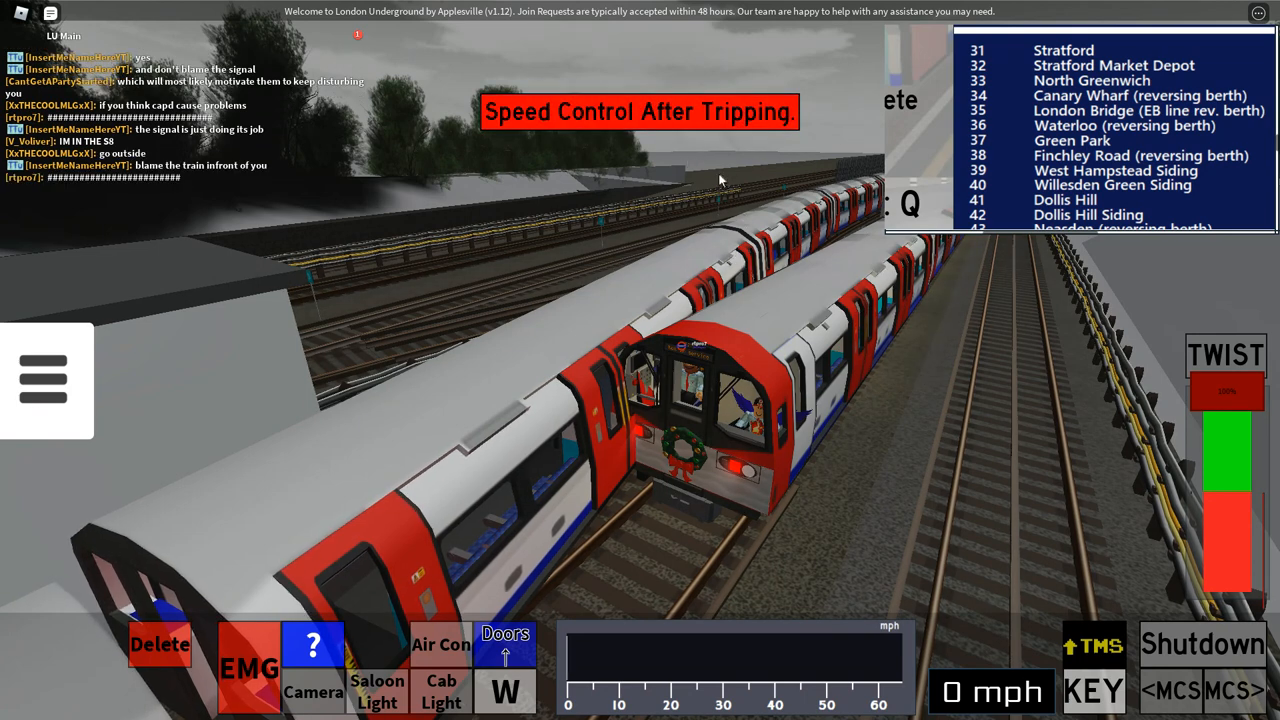
{"action": "mouse_move", "coordinate": [675, 140]}
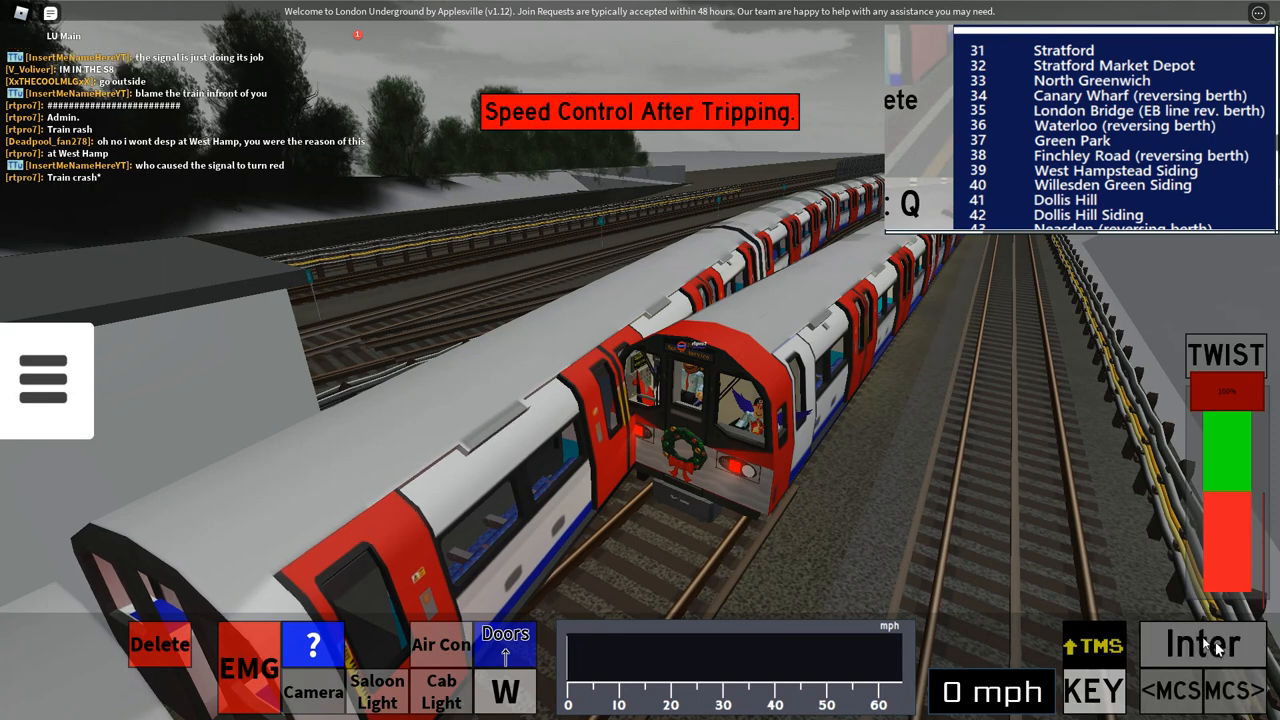
Set Forward (RM), acknowledge the front trip alarm, and accept destination code 31
{"action": "left_click", "coordinate": [1203, 643]}
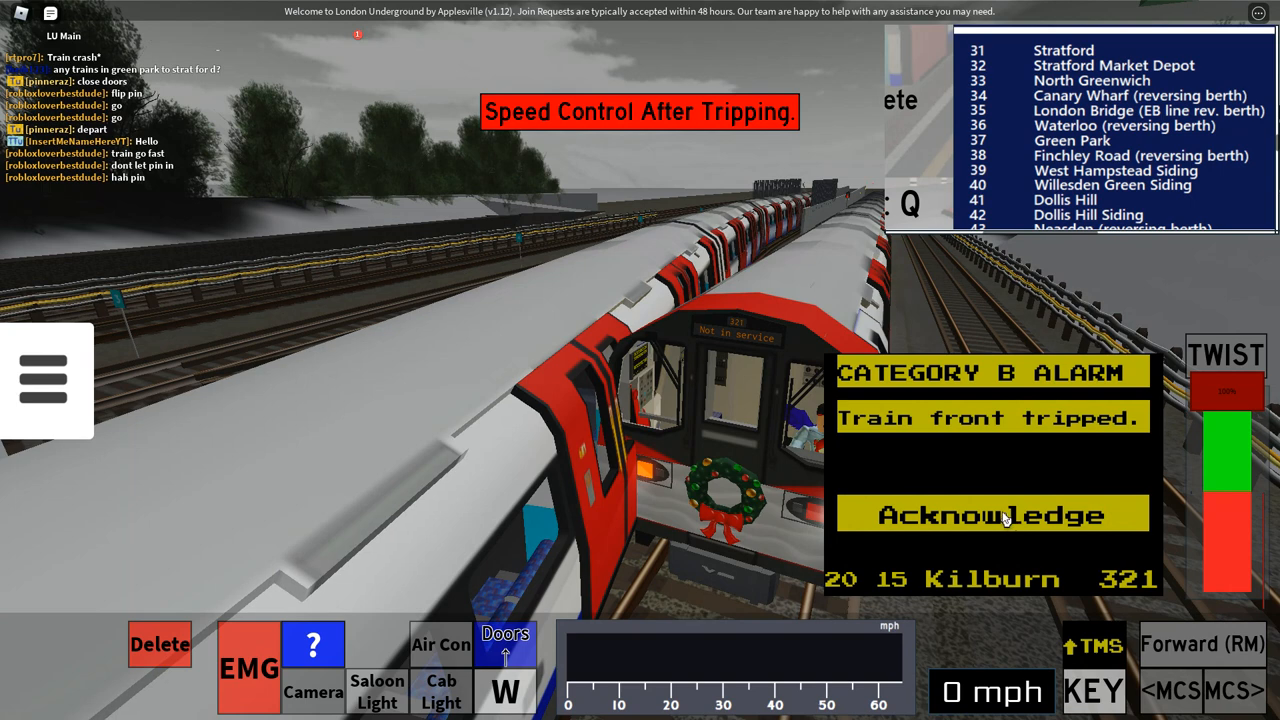
{"action": "left_click", "coordinate": [991, 515]}
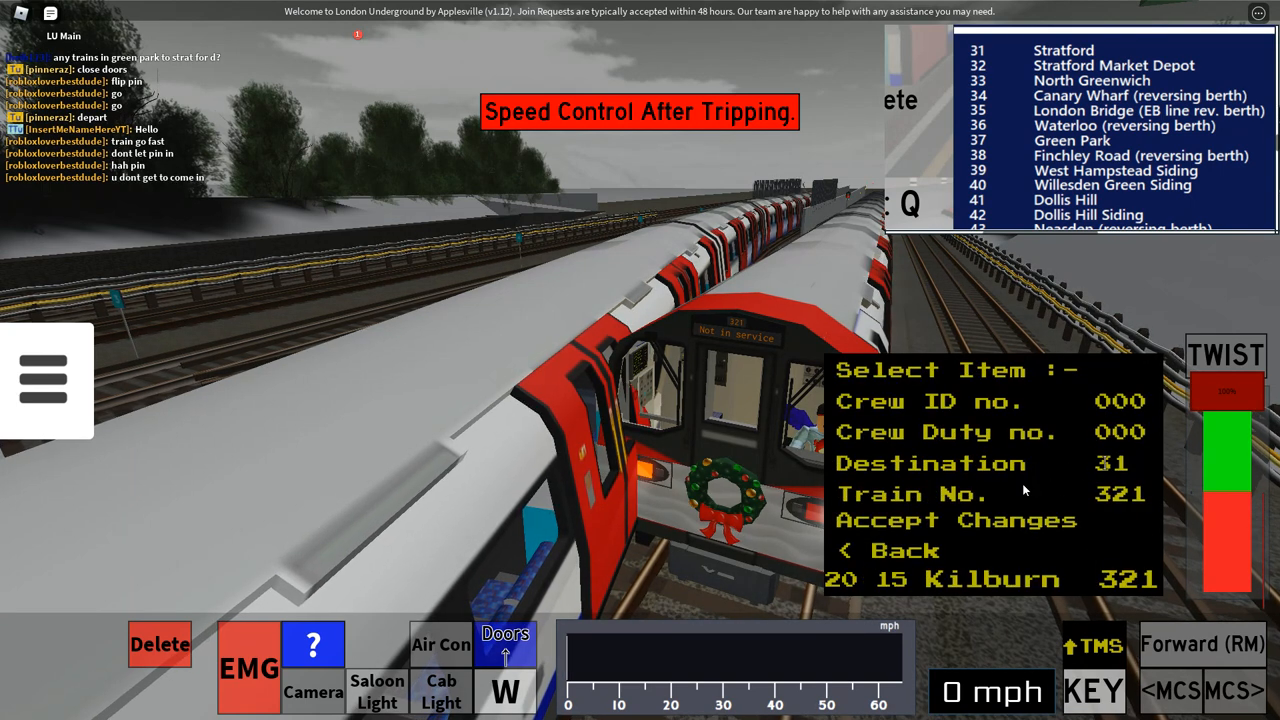
{"action": "left_click", "coordinate": [888, 550]}
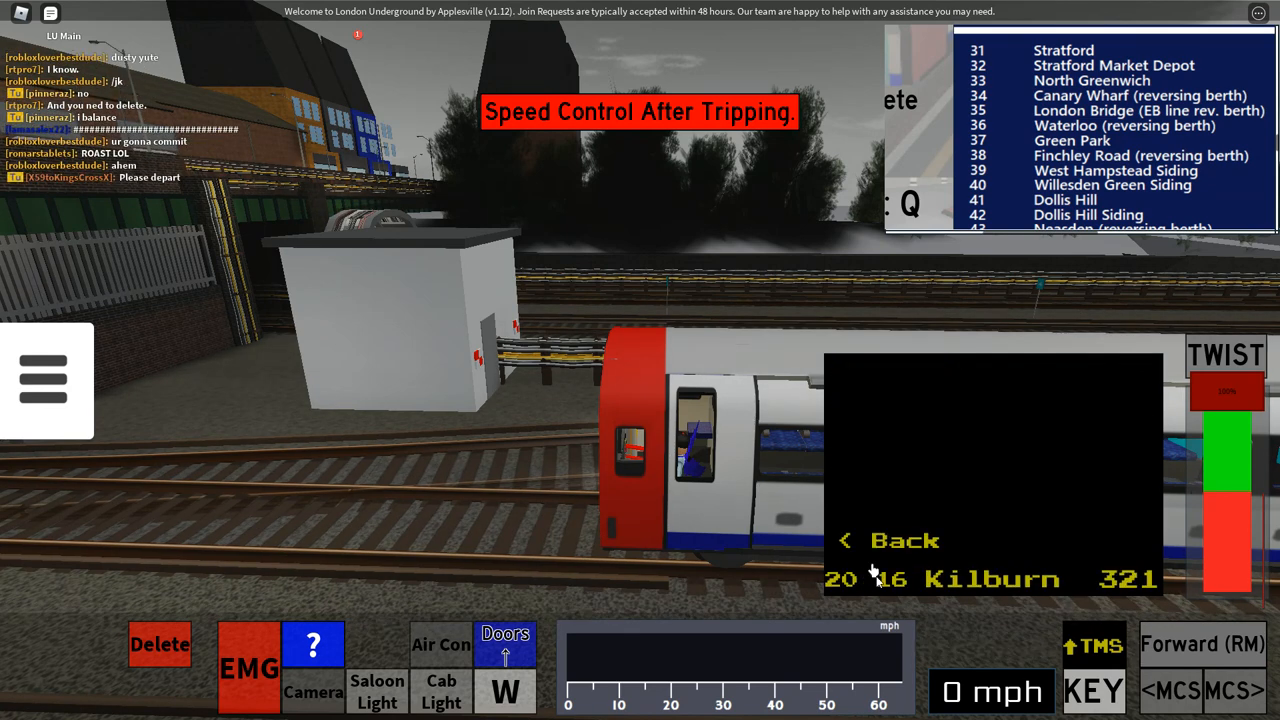
Return to the main menu, view Comms. Control, and go back
{"action": "left_click", "coordinate": [885, 540]}
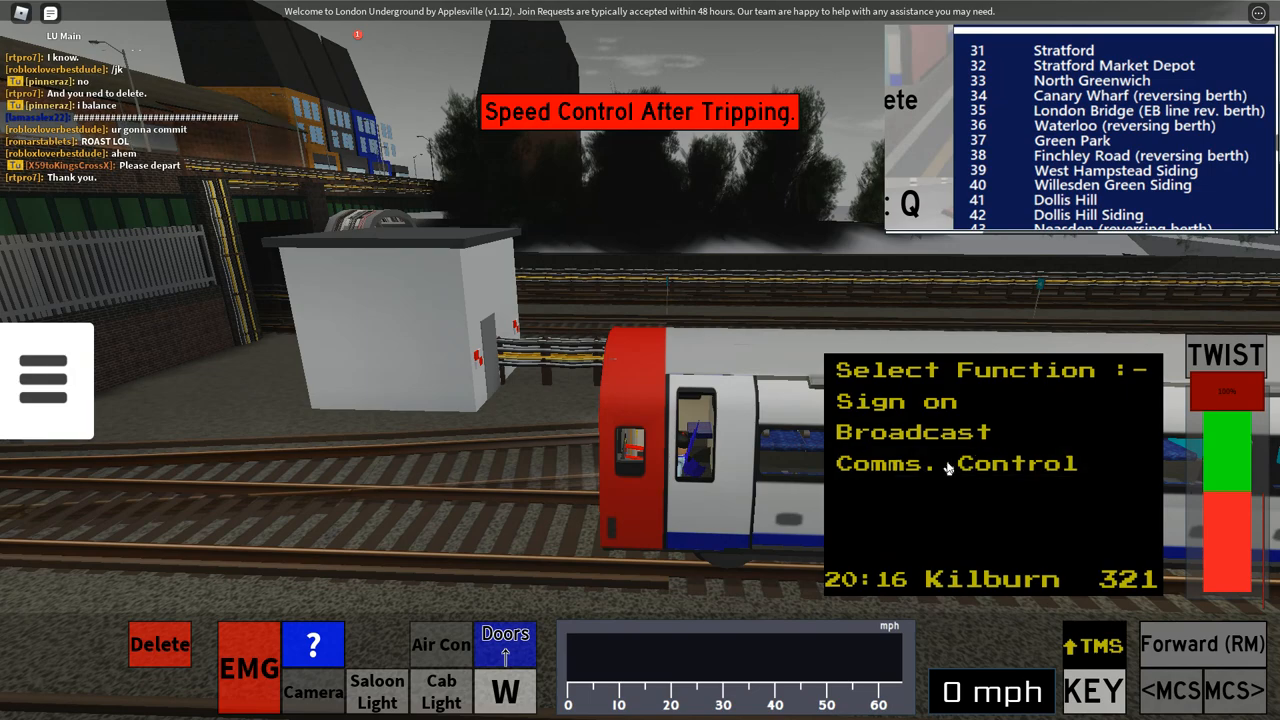
{"action": "left_click", "coordinate": [953, 463]}
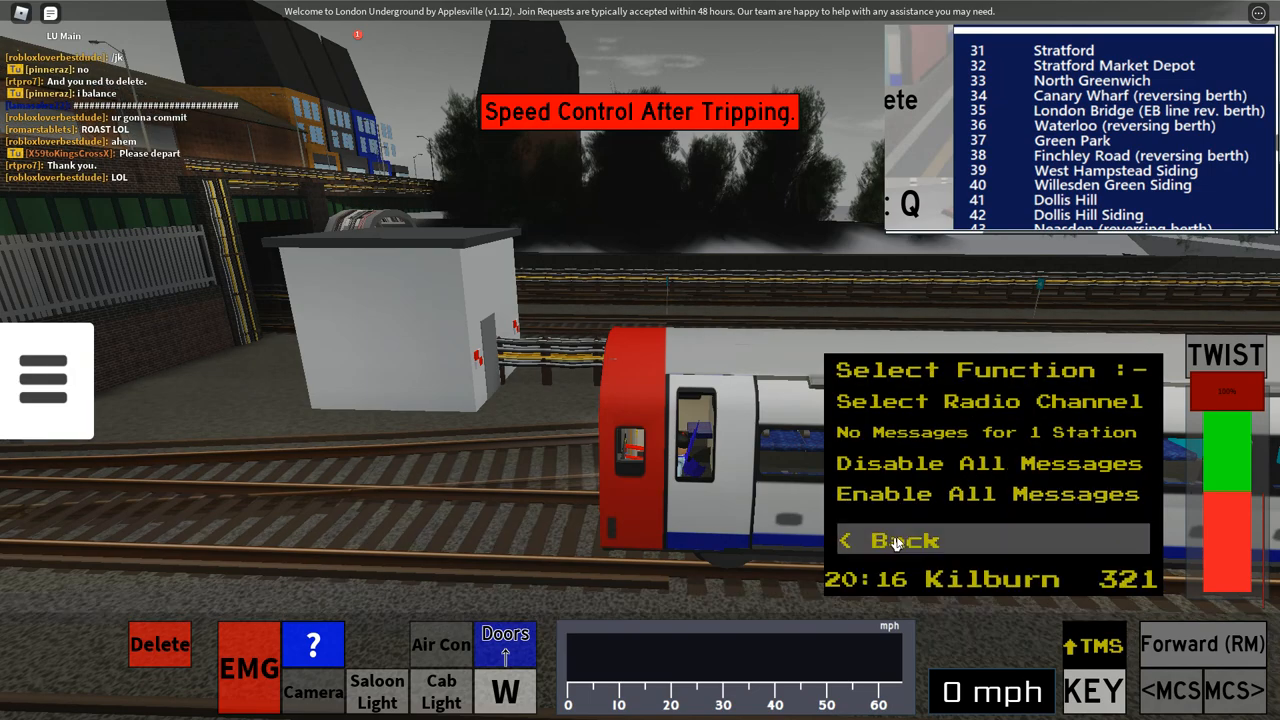
{"action": "left_click", "coordinate": [895, 540]}
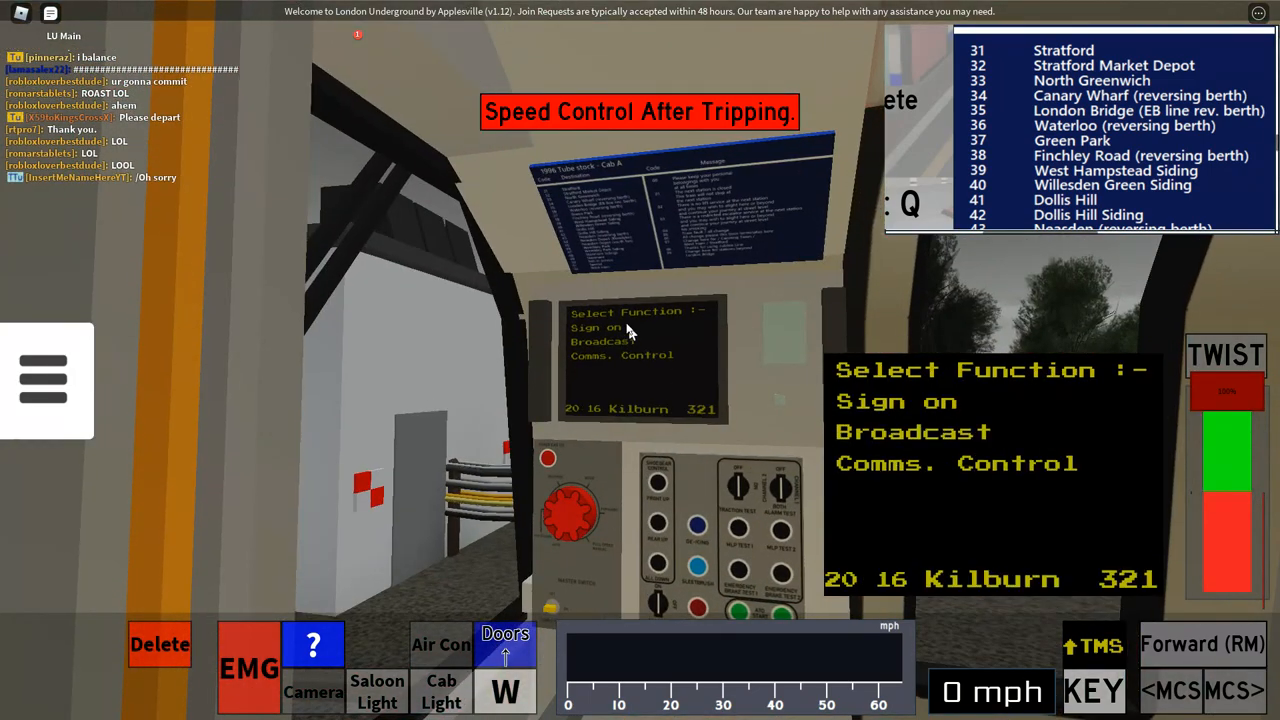
Cycle through broadcast announcements like All Change, Next Station Closed and Beggars, then exit
{"action": "left_click", "coordinate": [600, 341]}
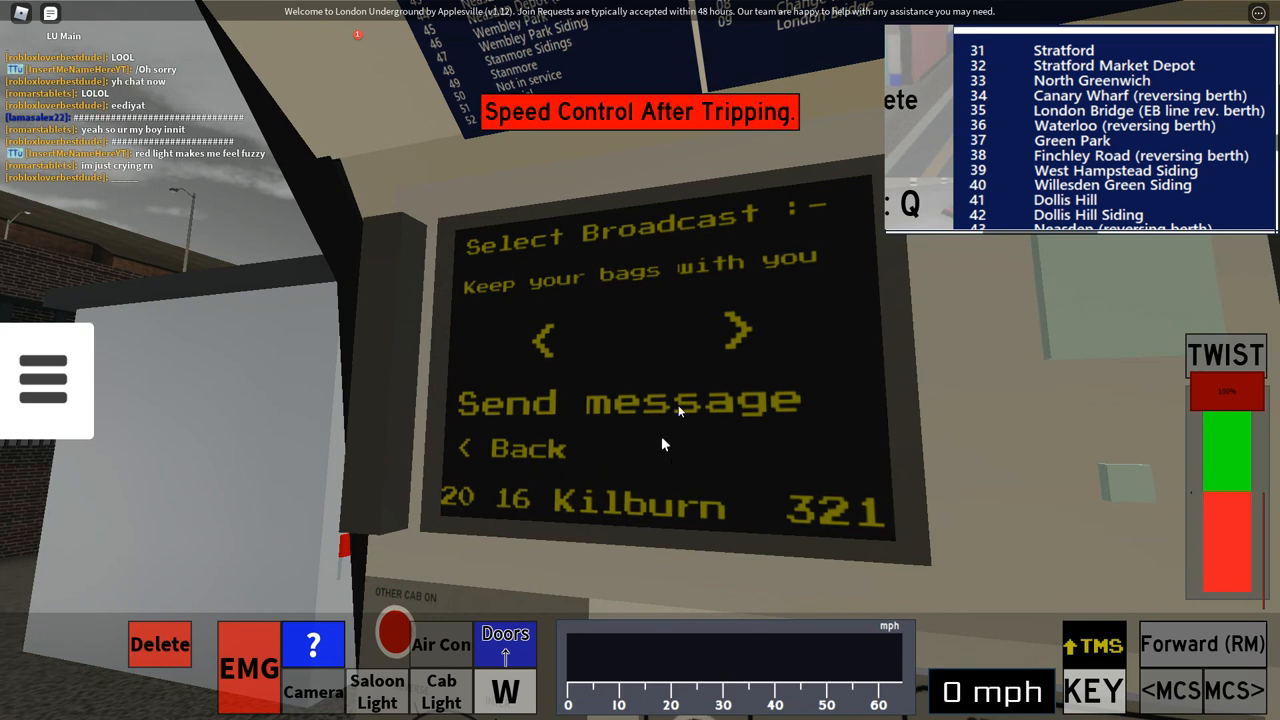
{"action": "left_click", "coordinate": [513, 447]}
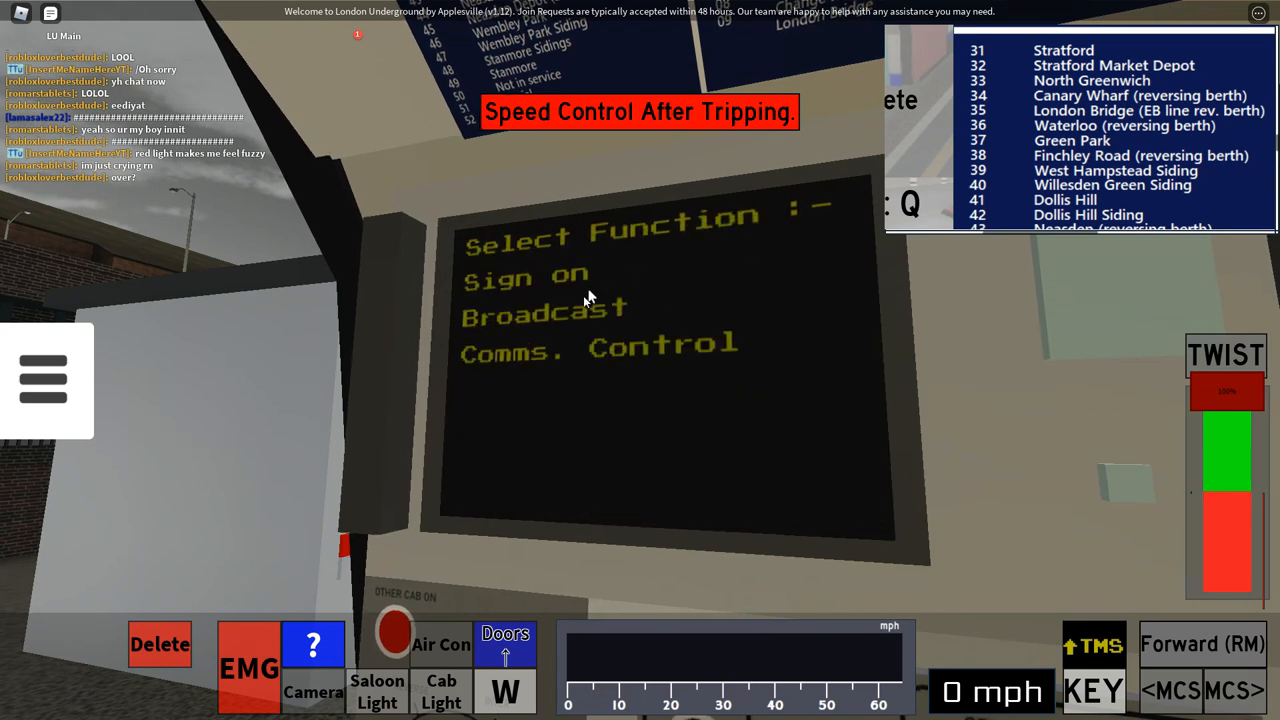
{"action": "left_click", "coordinate": [544, 310]}
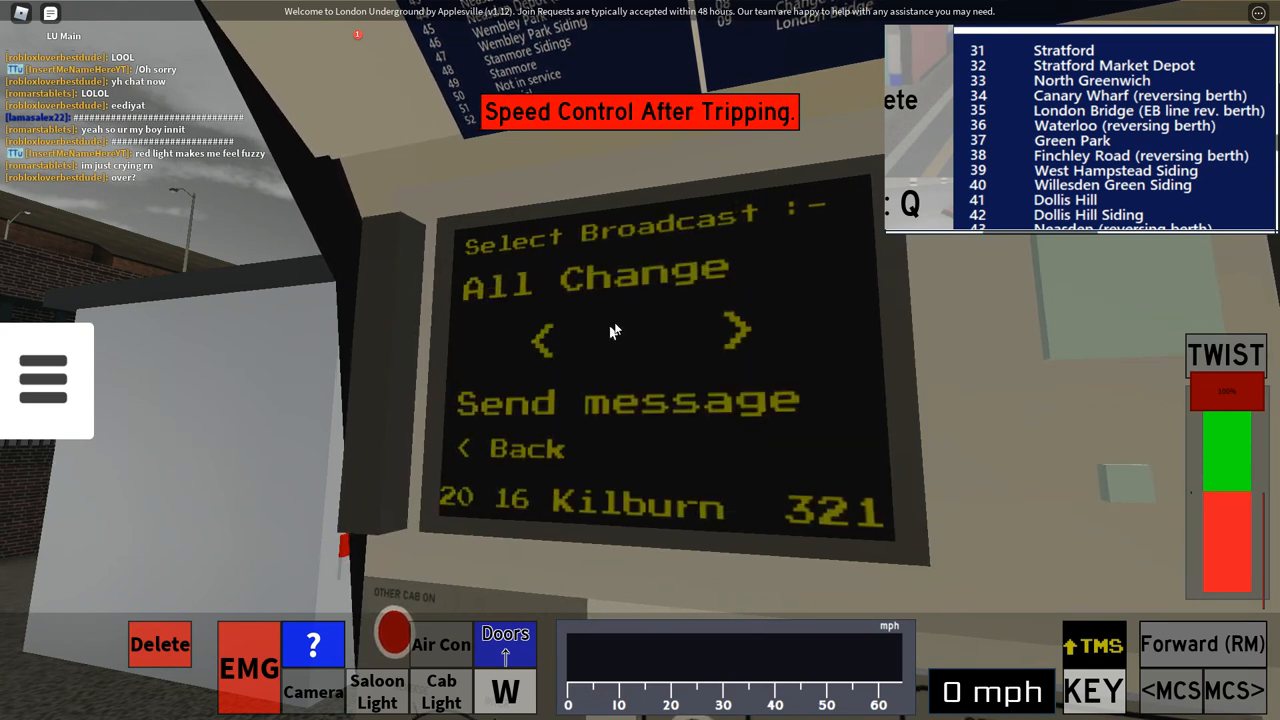
{"action": "left_click", "coordinate": [541, 336]}
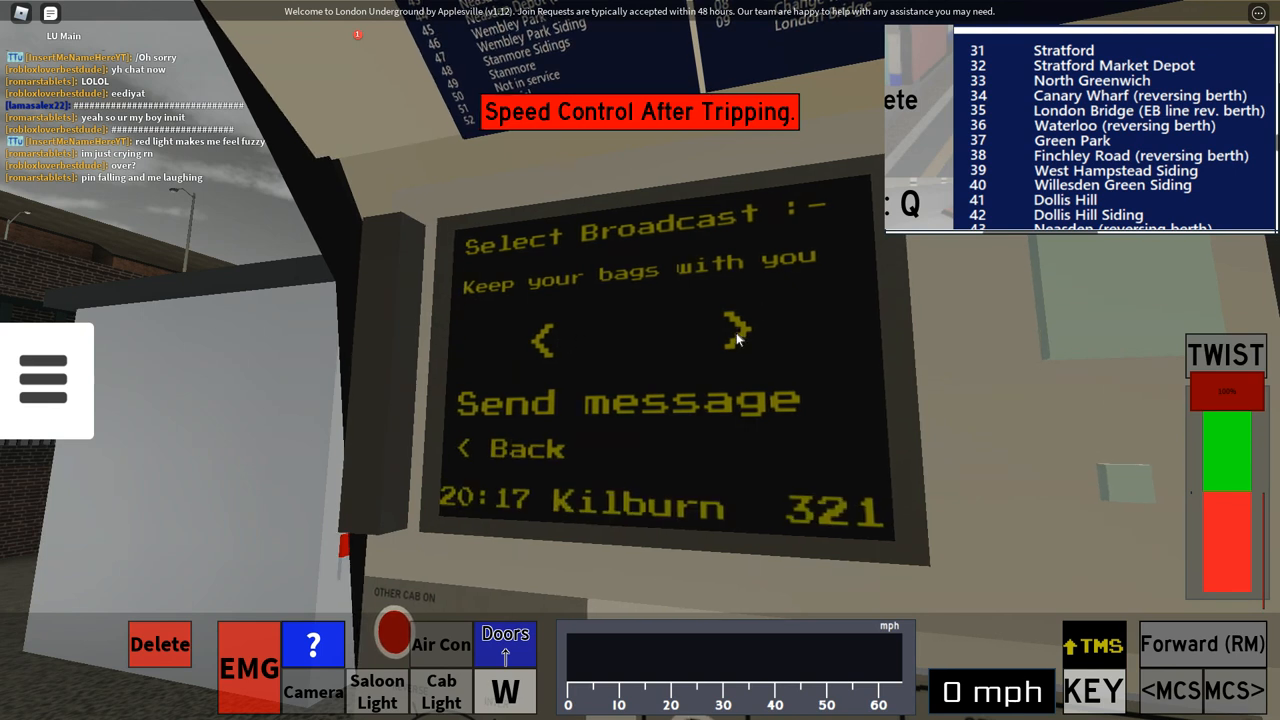
{"action": "left_click", "coordinate": [738, 335]}
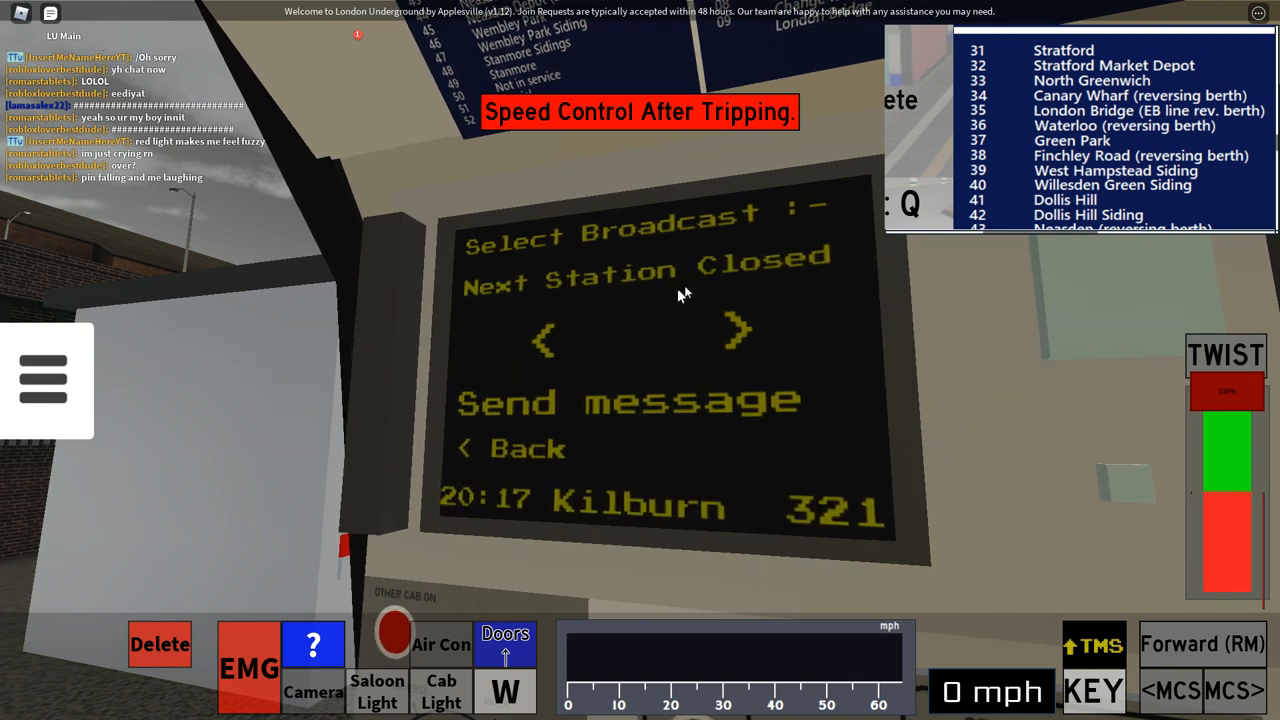
{"action": "left_click", "coordinate": [540, 337]}
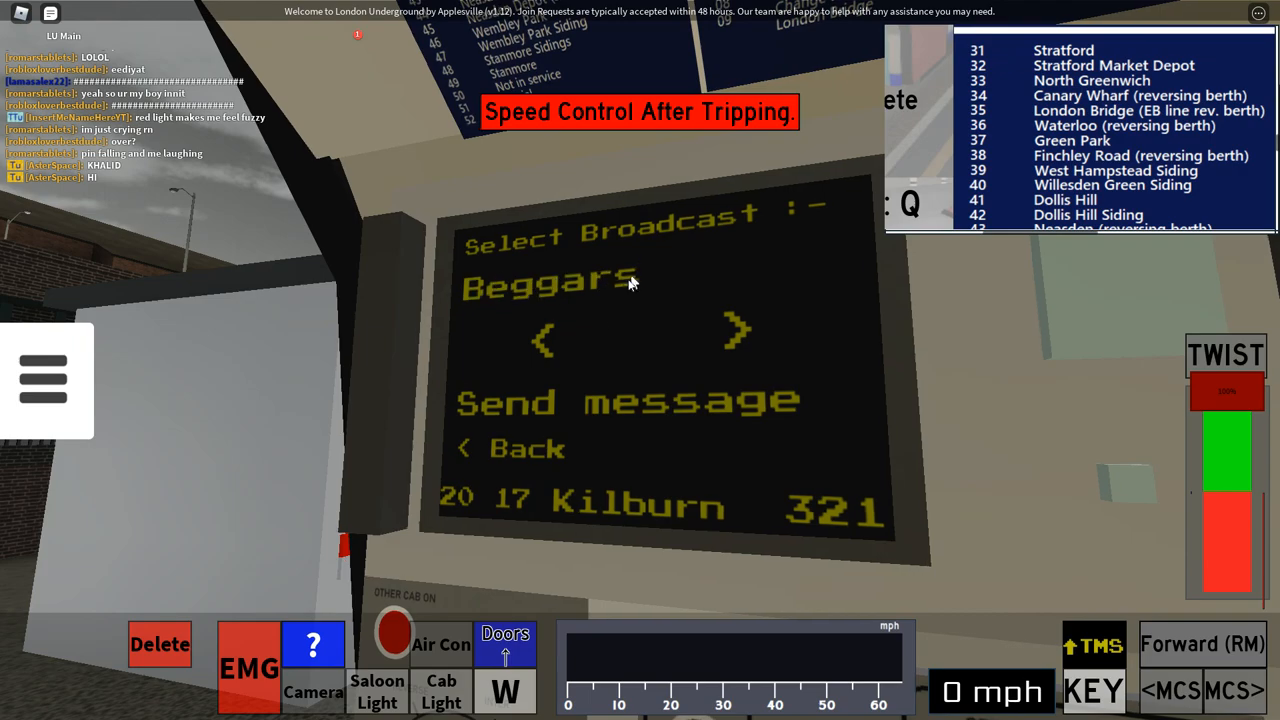
{"action": "left_click", "coordinate": [513, 447]}
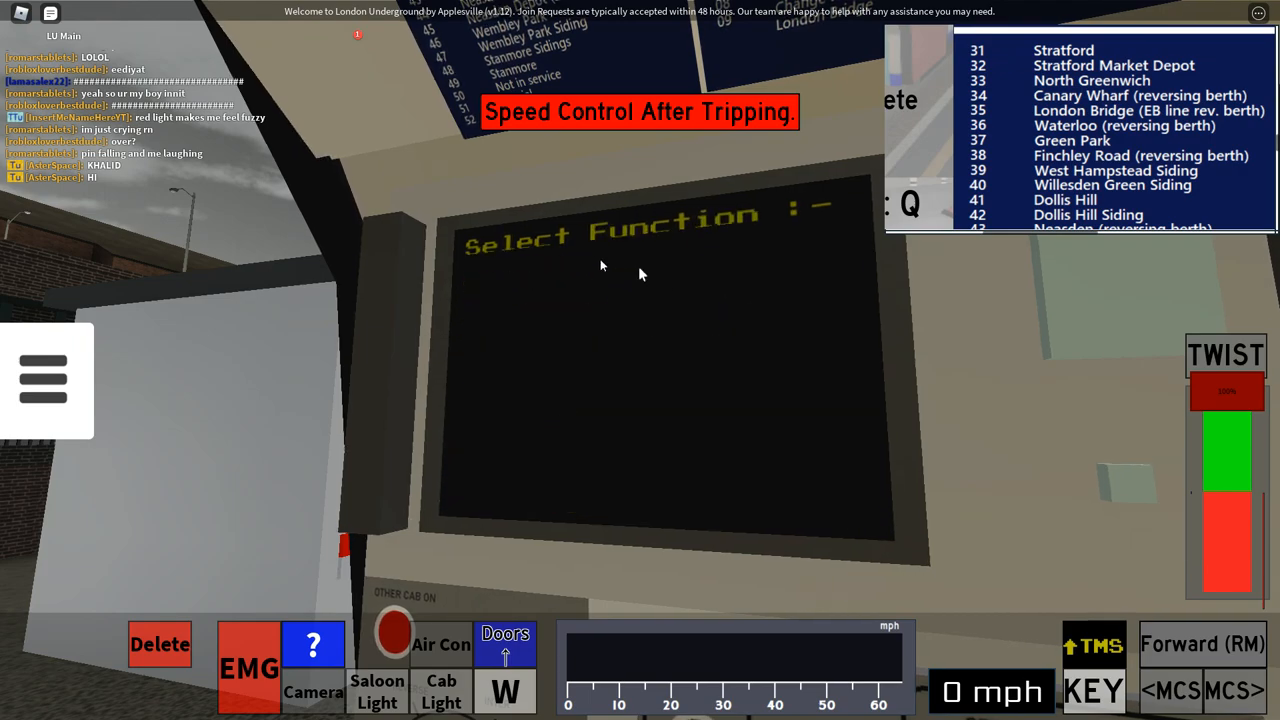